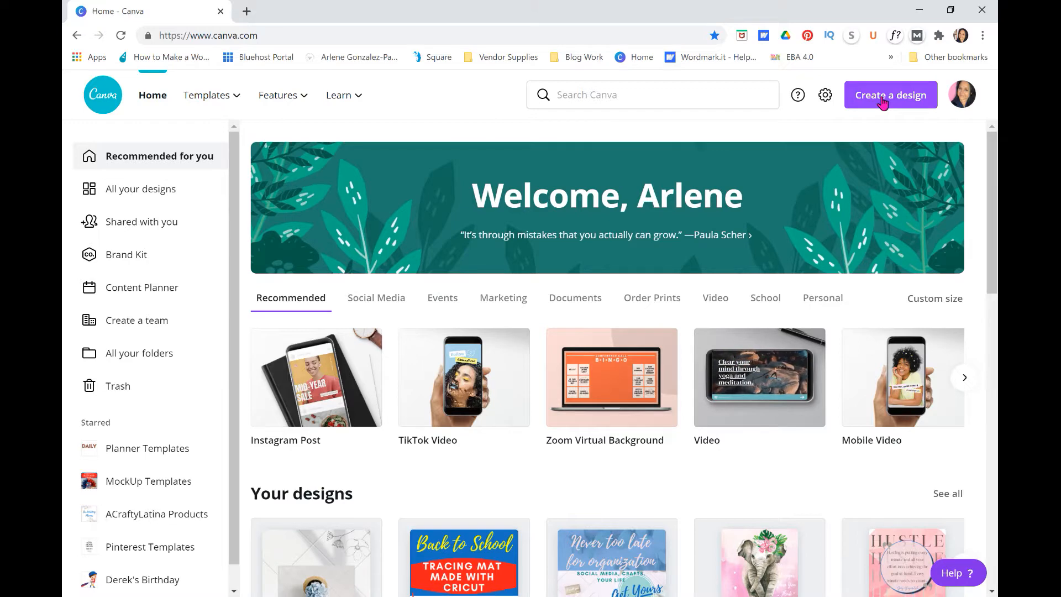
{"action": "mouse_move", "coordinate": [860, 197]}
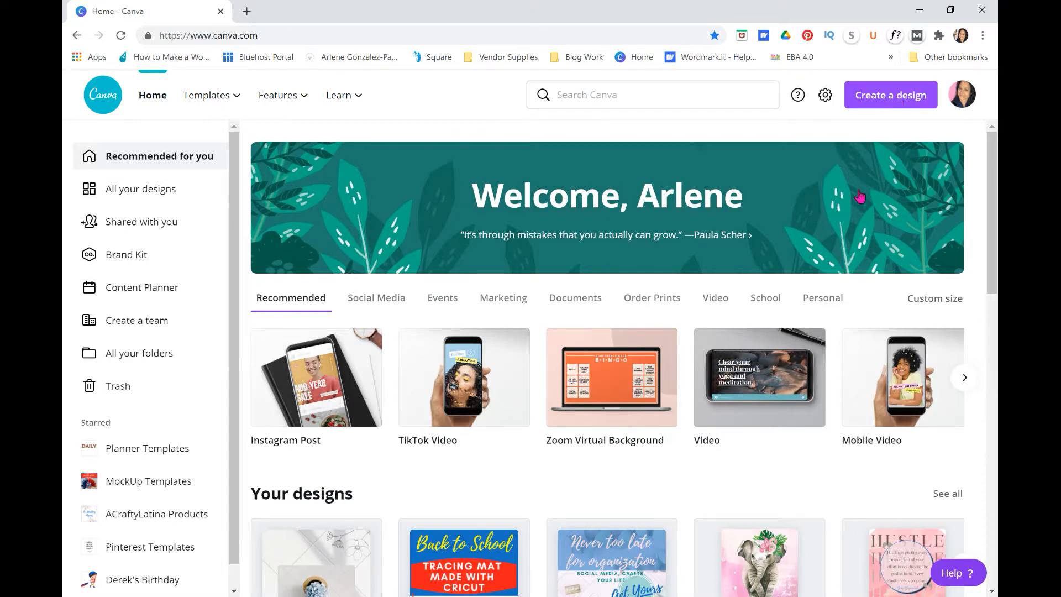
{"action": "mouse_move", "coordinate": [897, 102]}
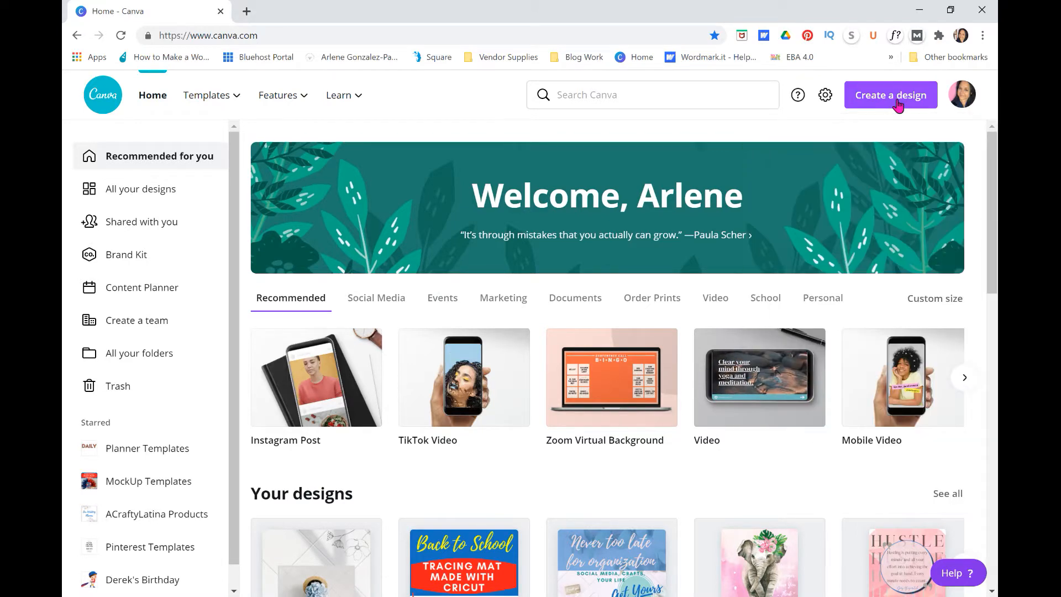
Step: Start a new custom-size design and enter 8 in width by 8 in height
{"action": "left_click", "coordinate": [891, 96]}
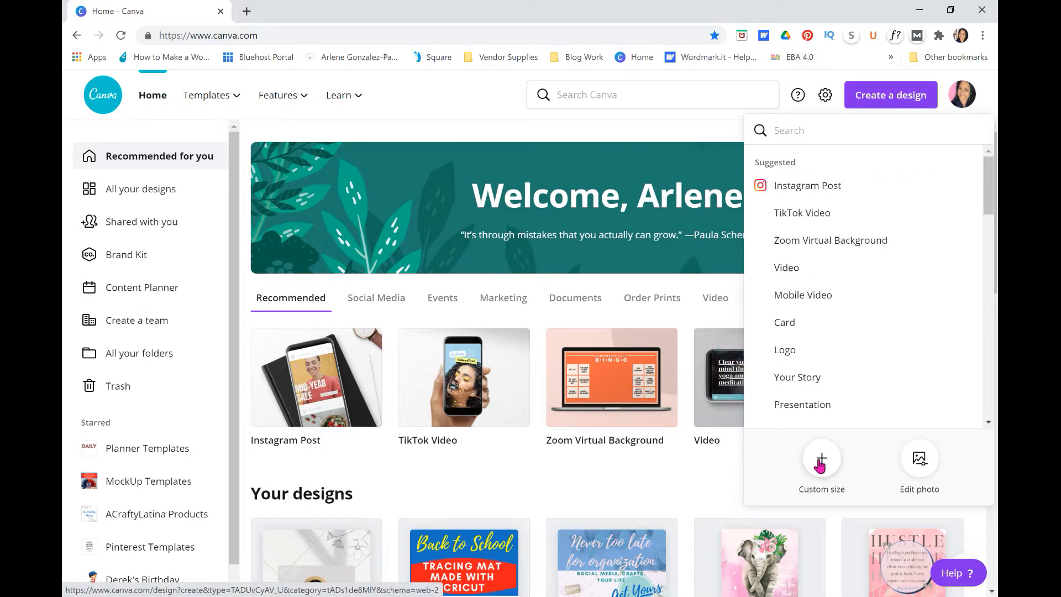
{"action": "left_click", "coordinate": [822, 458]}
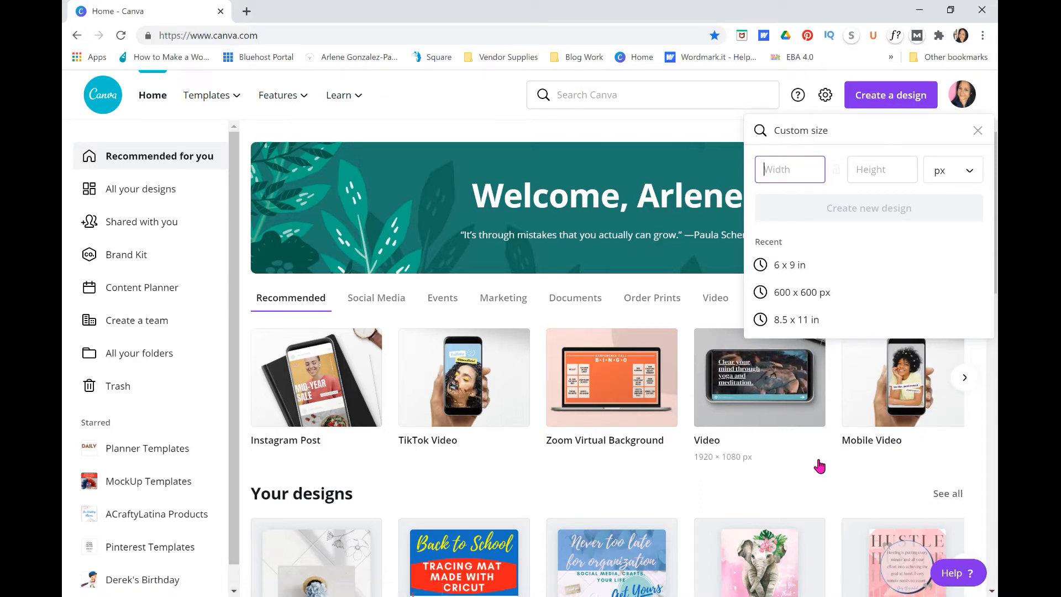
{"action": "type", "text": "8"}
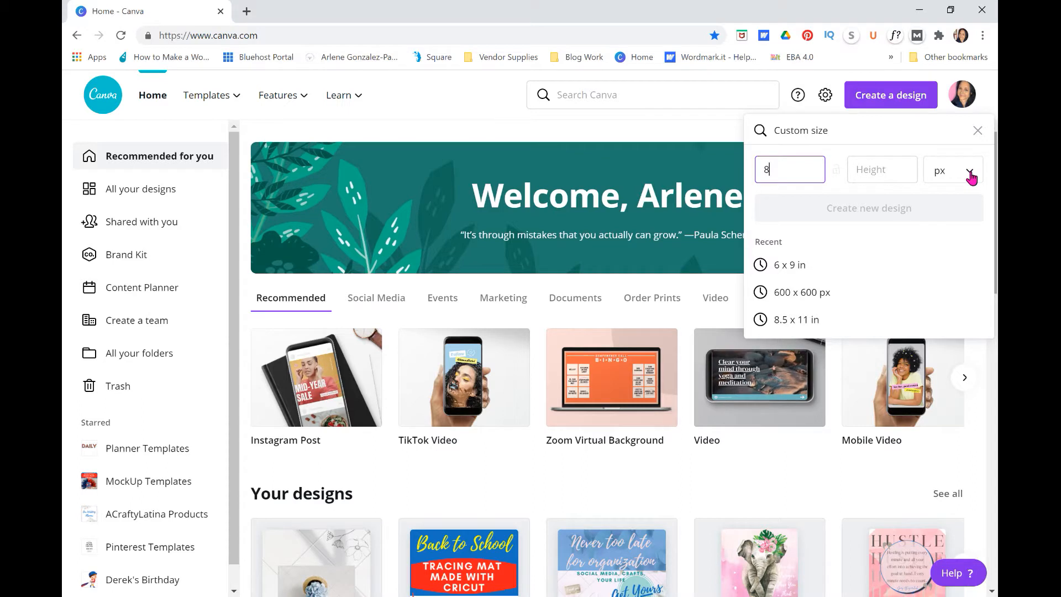
{"action": "type", "text": "8"}
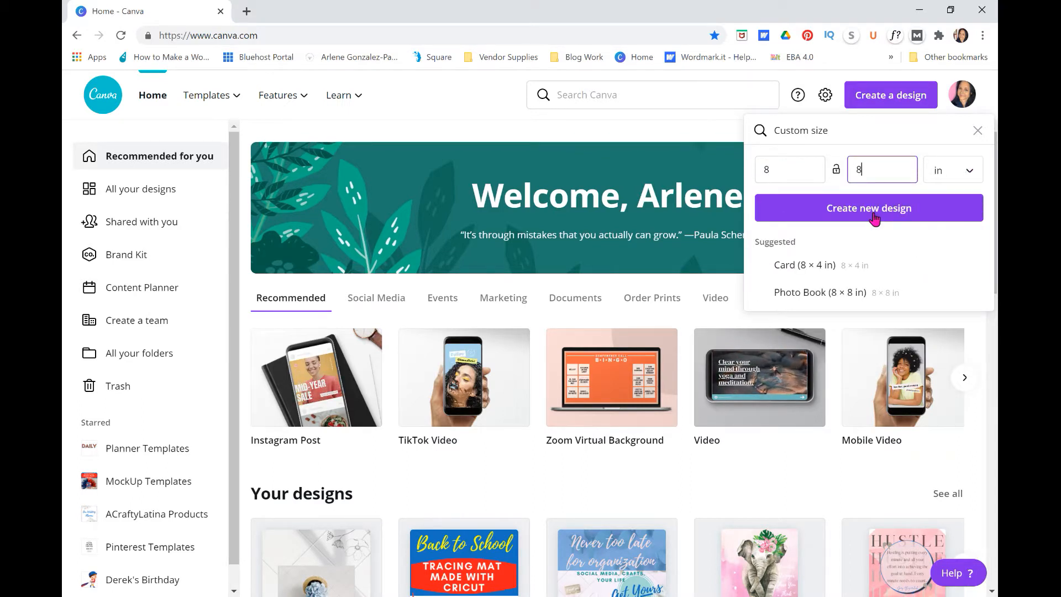
Step: Create the blank 8 × 8 in design and rename it 'Elephant - You are Stronger'
{"action": "left_click", "coordinate": [869, 208]}
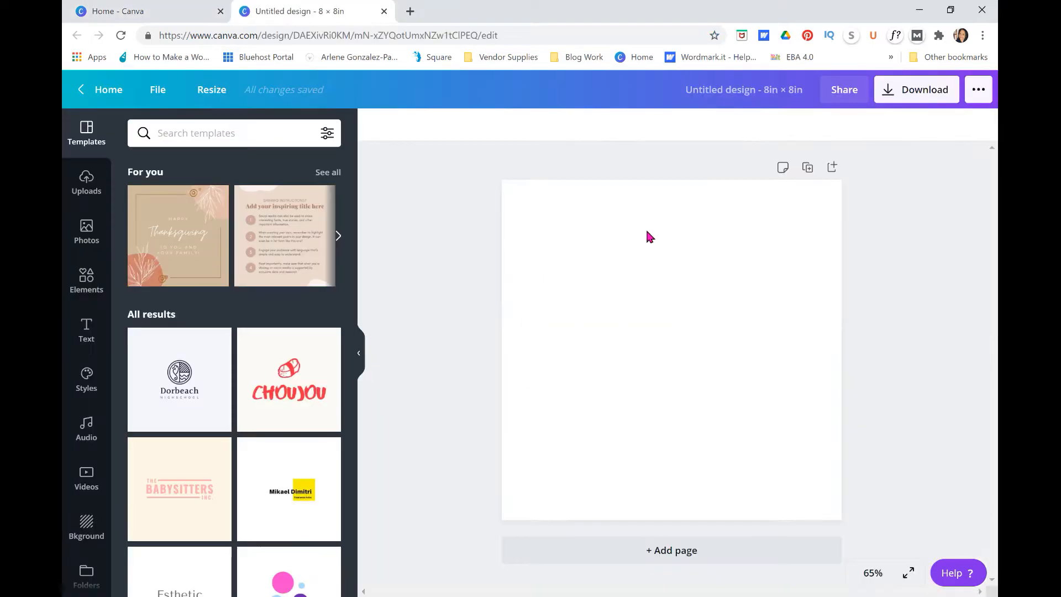
{"action": "mouse_move", "coordinate": [764, 291]}
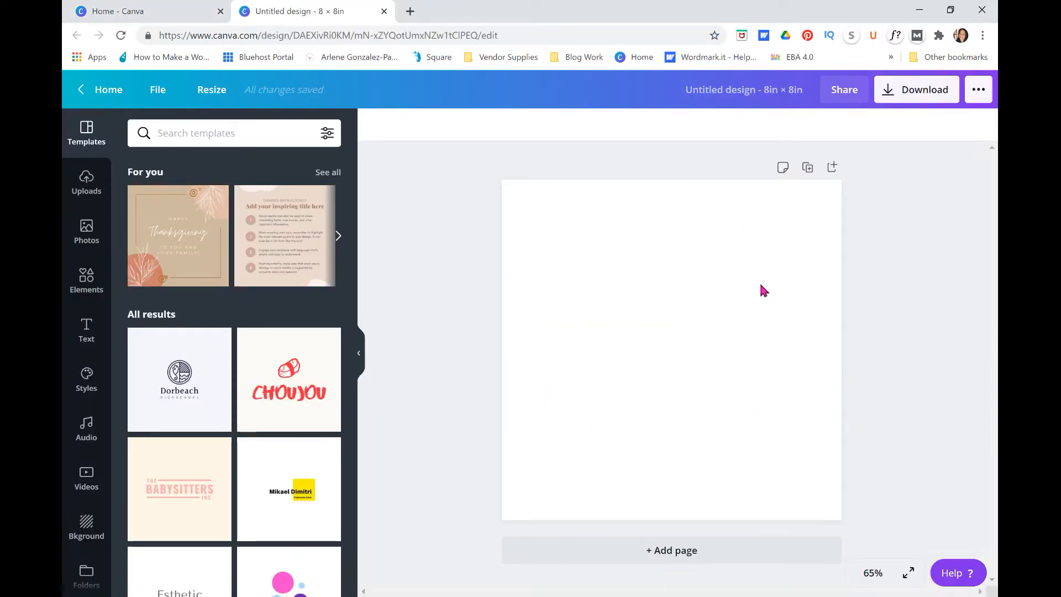
{"action": "left_click", "coordinate": [744, 90]}
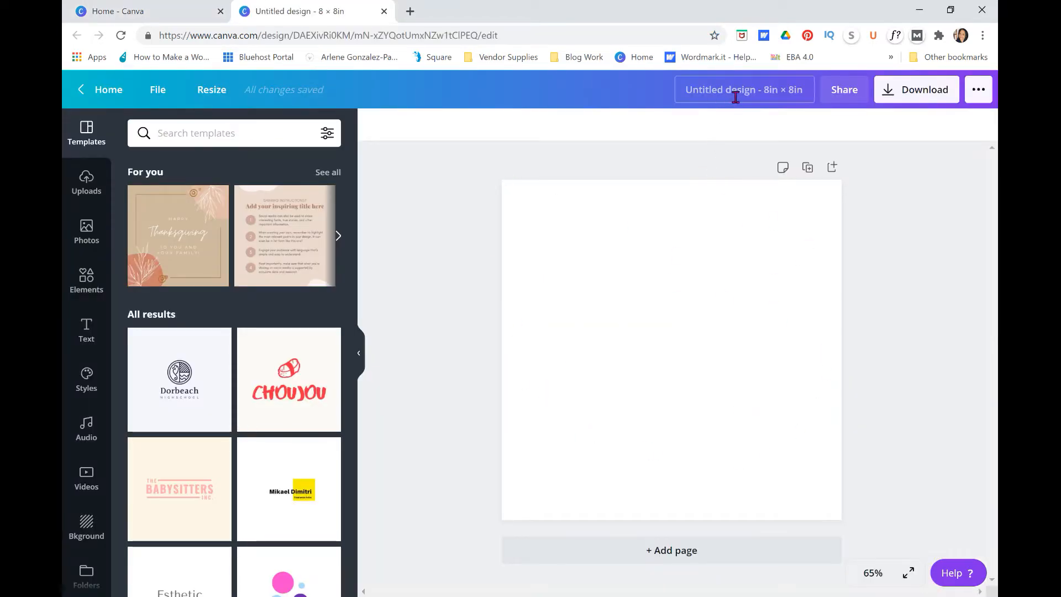
{"action": "left_click", "coordinate": [744, 89]}
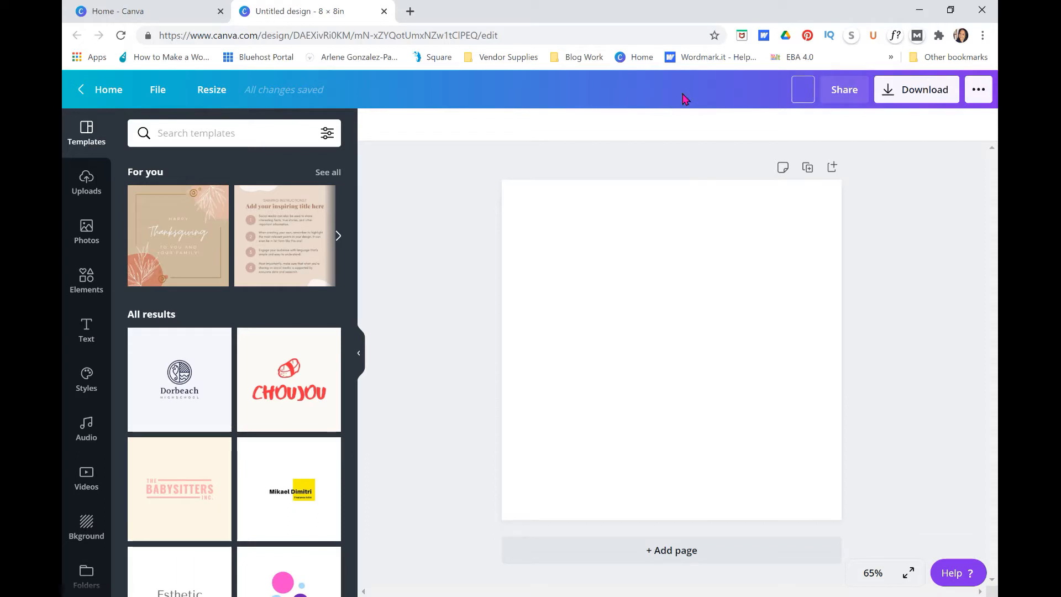
{"action": "type", "text": "Ele"}
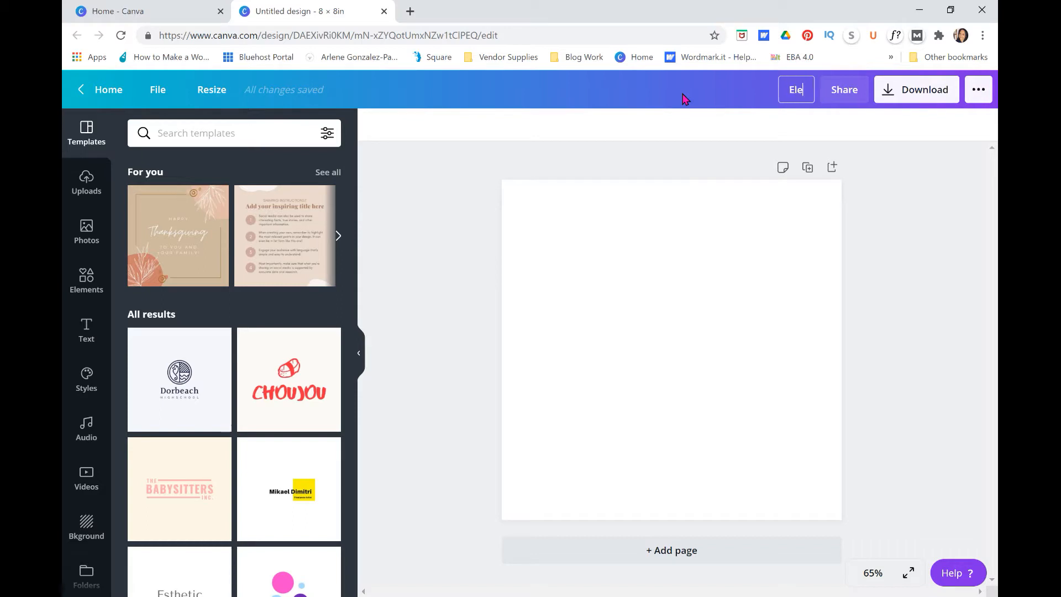
{"action": "type", "text": "lephant - Yu"}
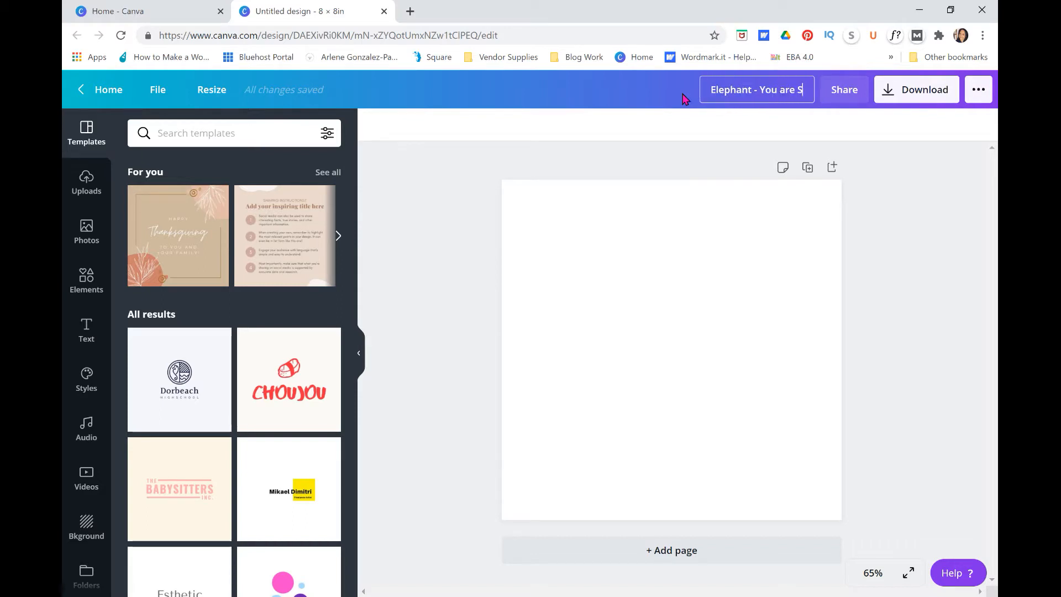
{"action": "type", "text": "tronger"}
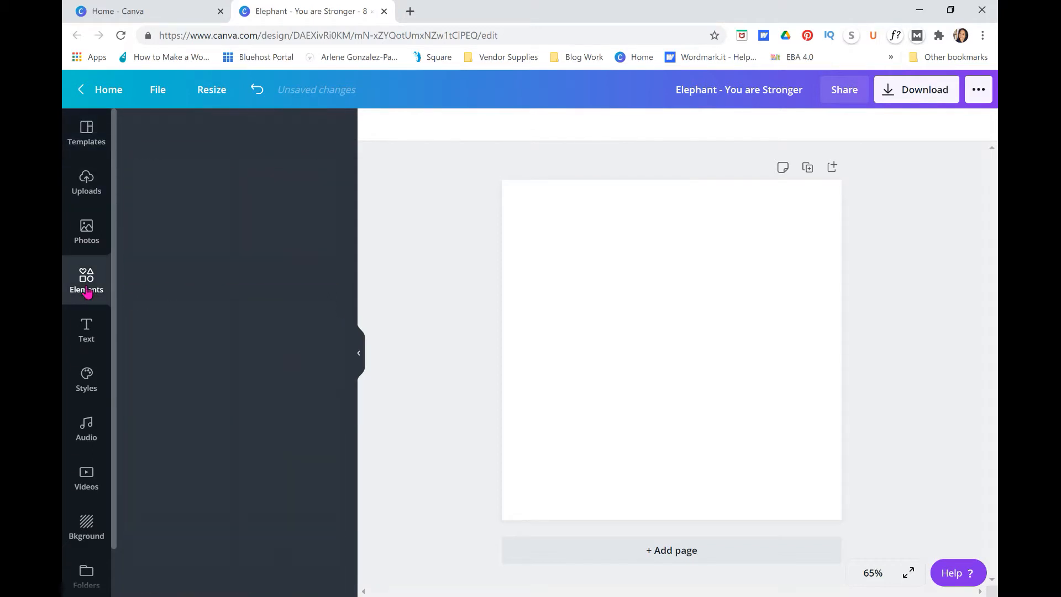
Step: Search the Elements library for 'pink watercolor' graphics
{"action": "left_click", "coordinate": [86, 280]}
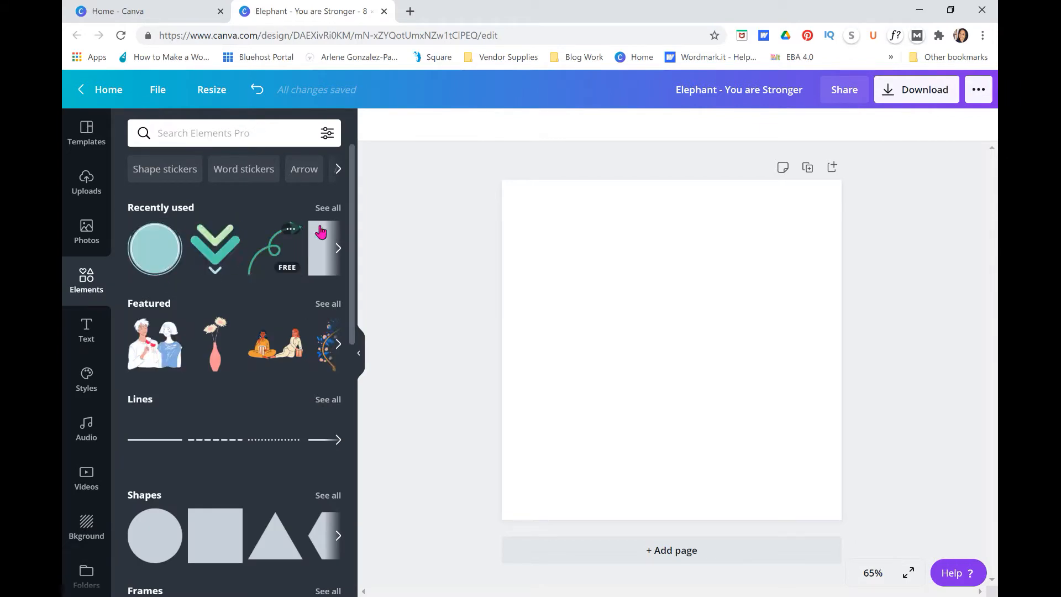
{"action": "mouse_move", "coordinate": [251, 284]}
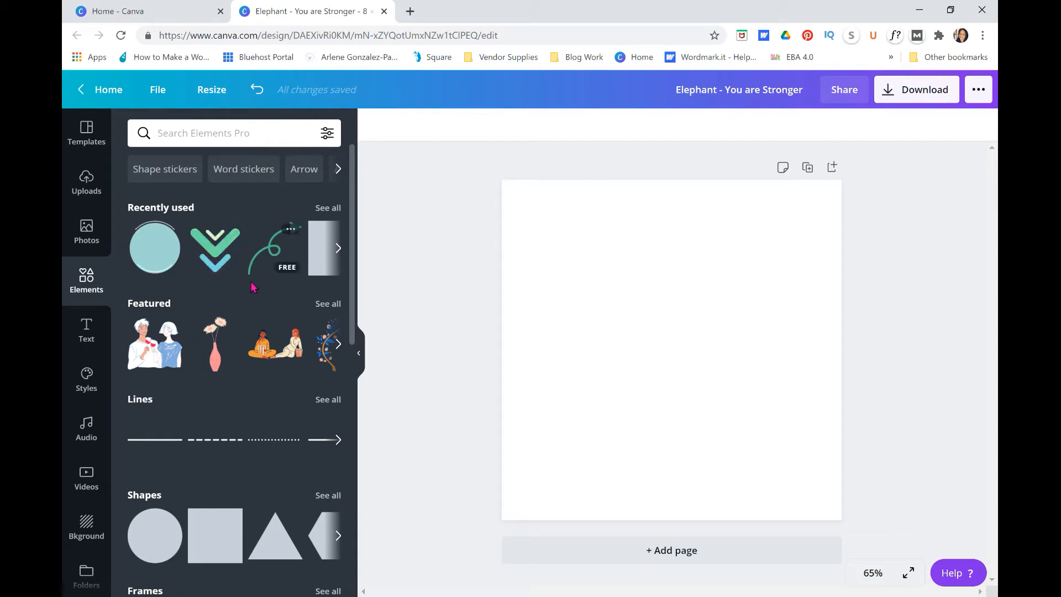
{"action": "scroll", "scroll_direction": "down", "scroll_amount": 3}
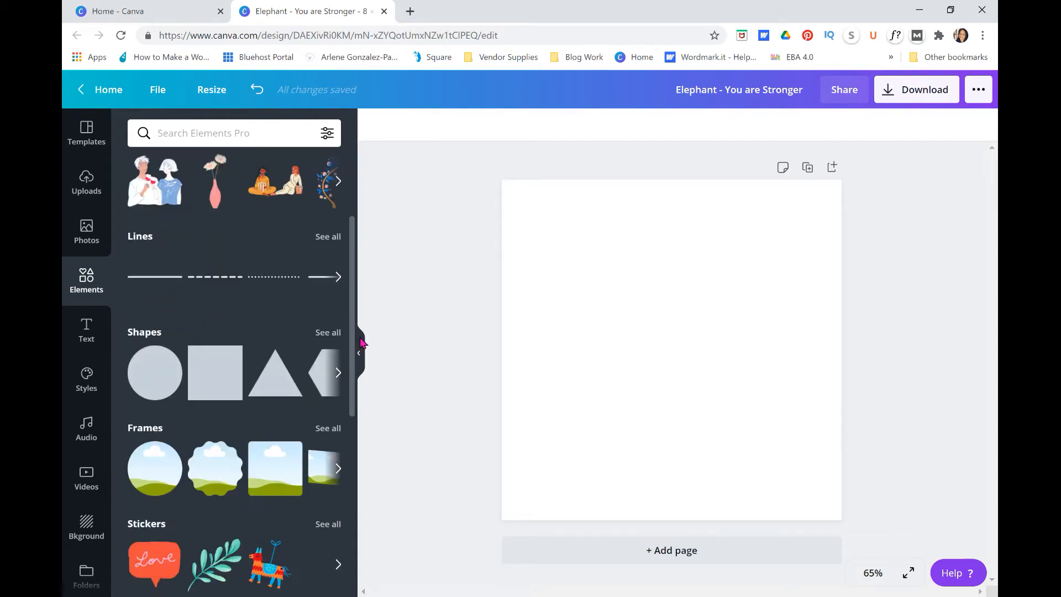
{"action": "scroll", "scroll_direction": "down", "scroll_amount": 3}
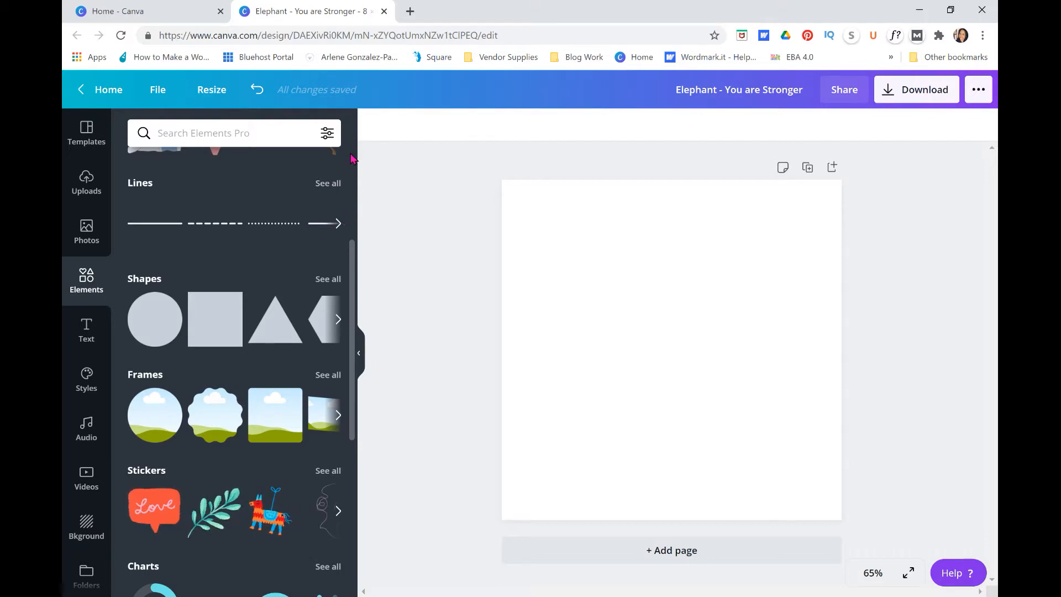
{"action": "left_click", "coordinate": [233, 132]}
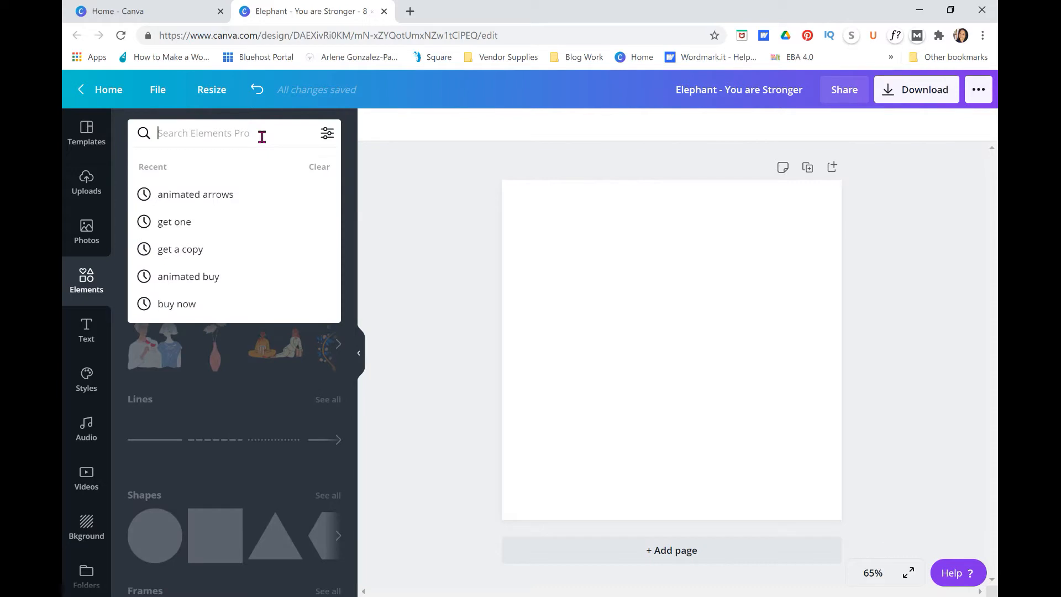
{"action": "type", "text": "pink watercolor"}
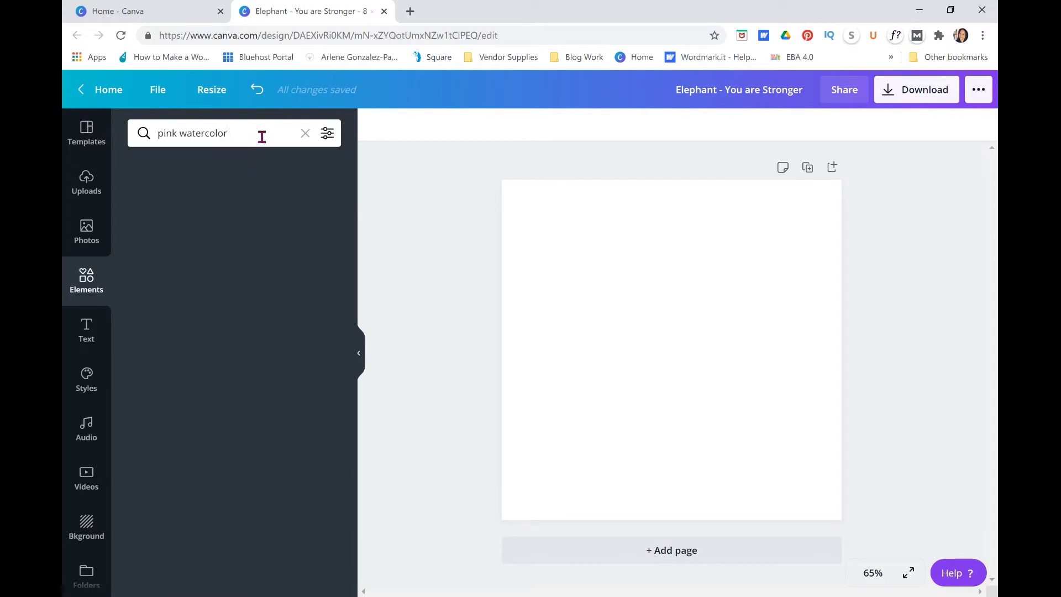
{"action": "key", "text": "Enter"}
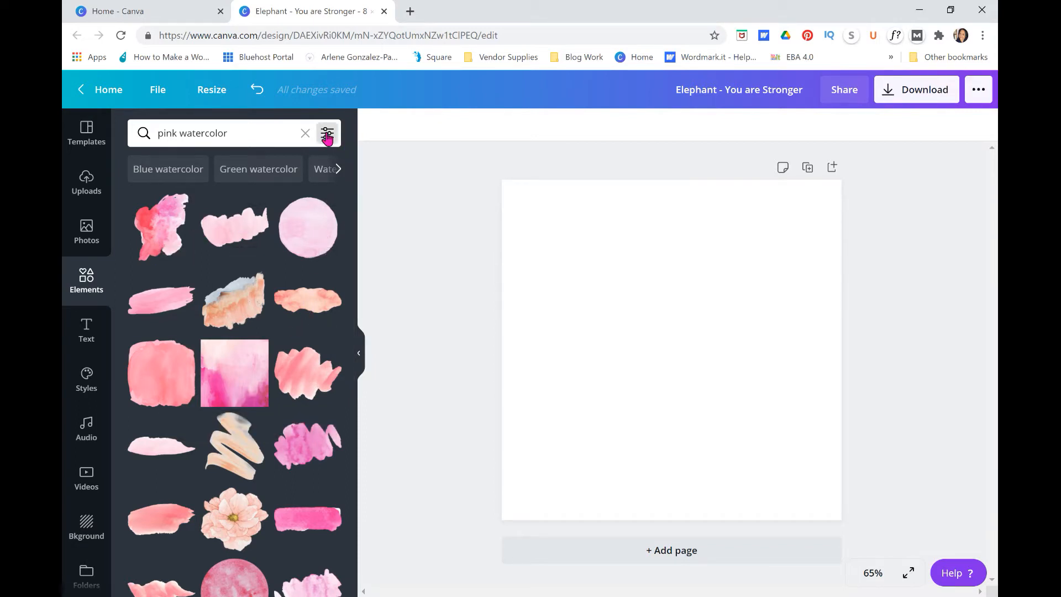
Step: Toggle the Free filter on the results, then remove it so all elements show
{"action": "left_click", "coordinate": [327, 133]}
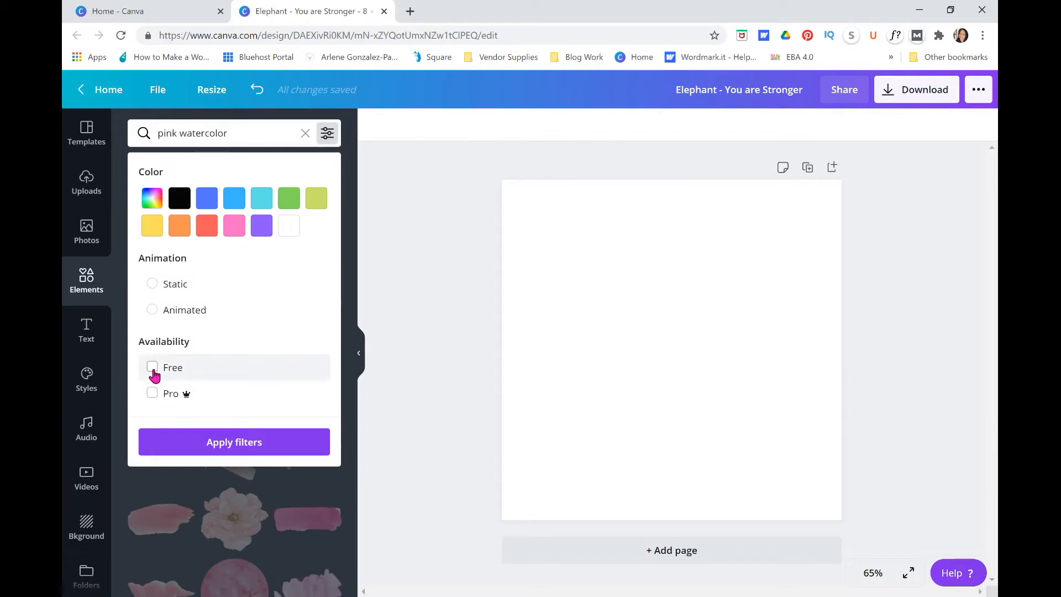
{"action": "left_click", "coordinate": [233, 443]}
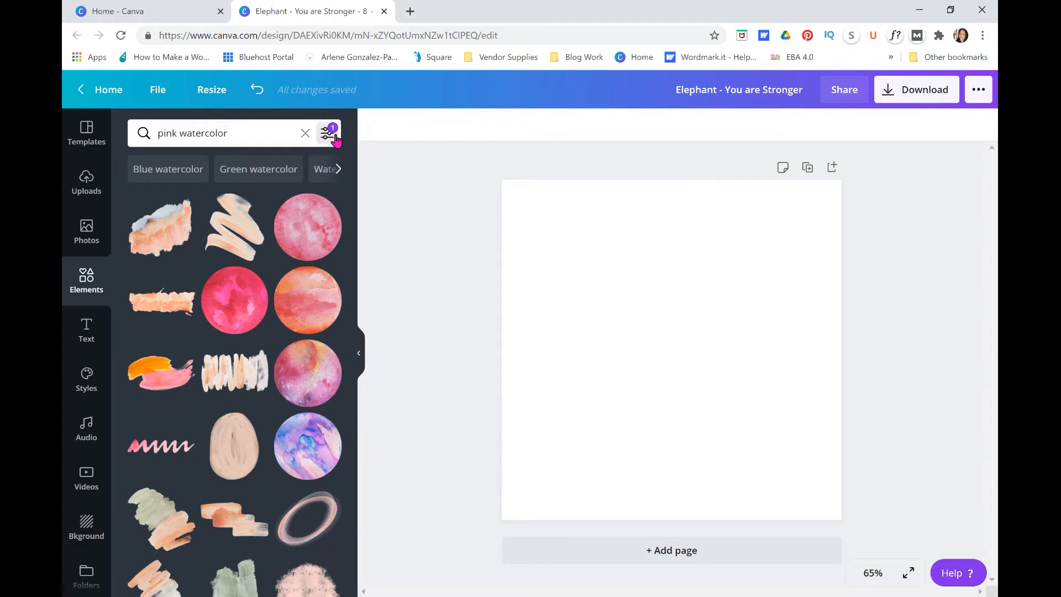
{"action": "left_click", "coordinate": [327, 133]}
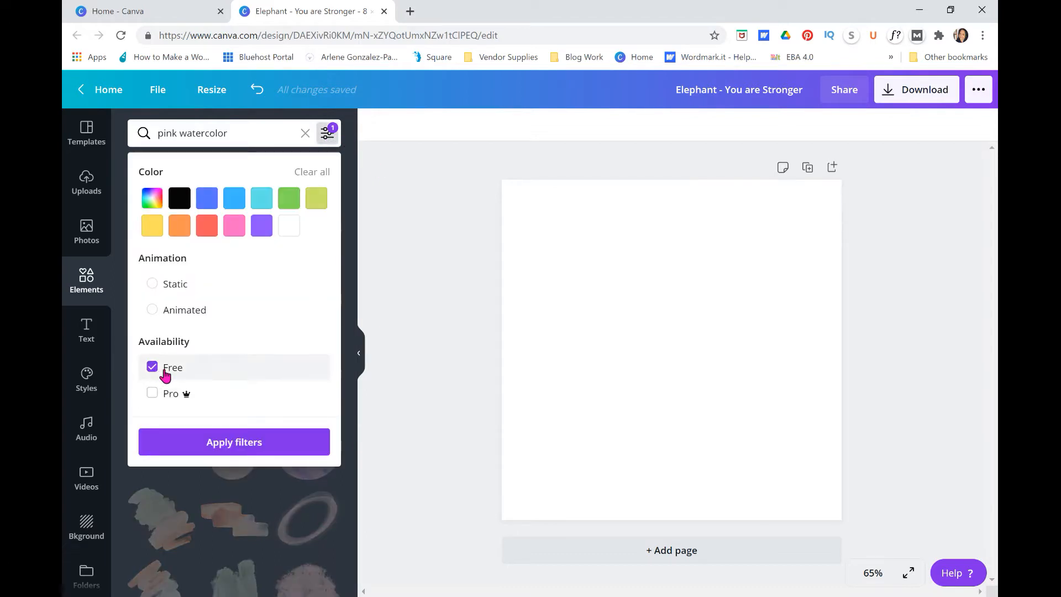
{"action": "left_click", "coordinate": [233, 443]}
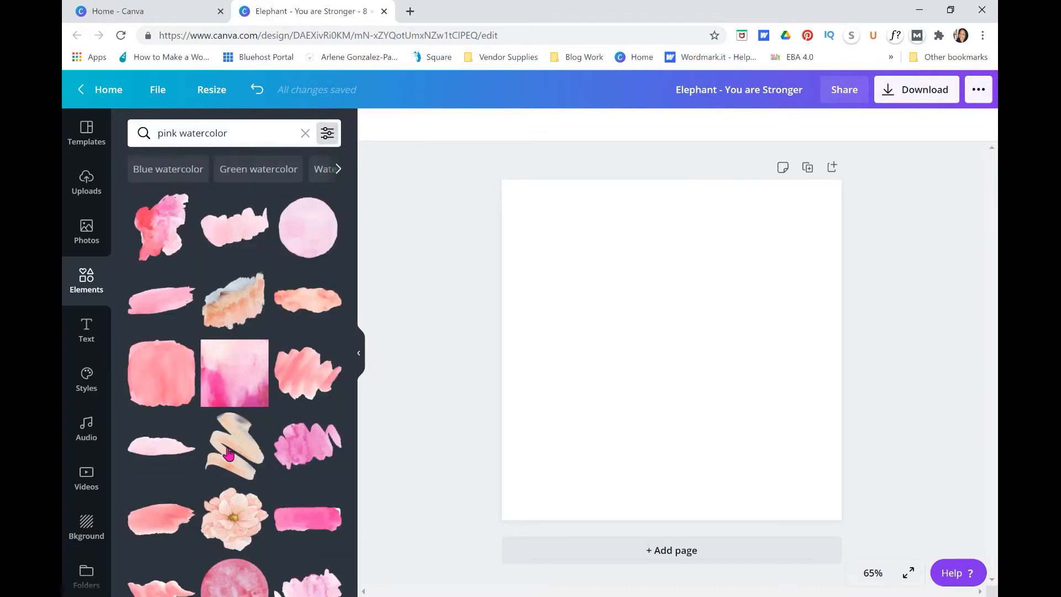
Step: Add the pink watercolor texture, stretch it to fill the page and fade it to about 53 transparency
{"action": "left_click", "coordinate": [234, 373]}
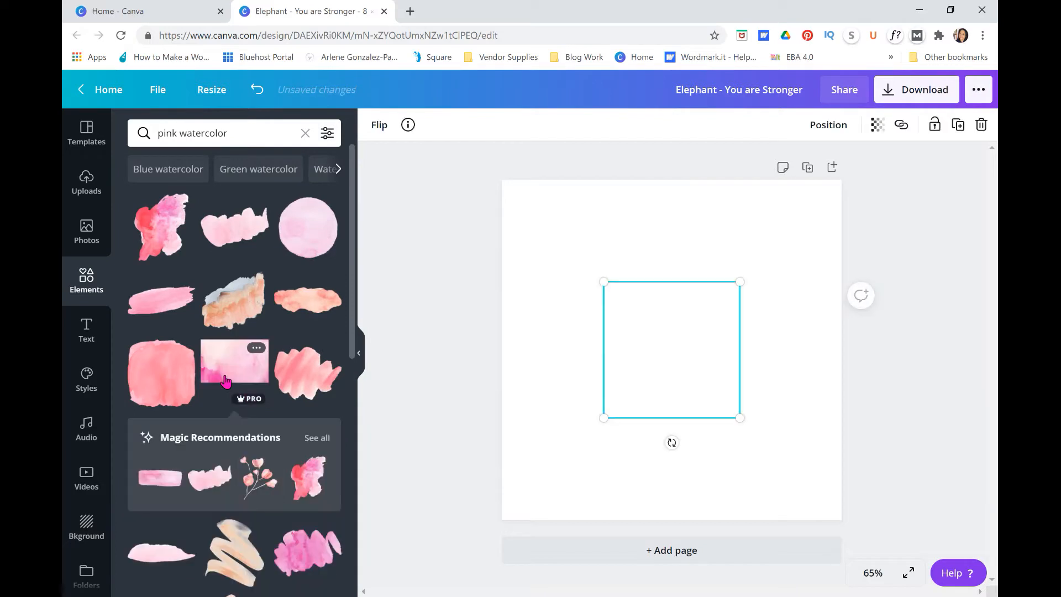
{"action": "left_click", "coordinate": [234, 372]}
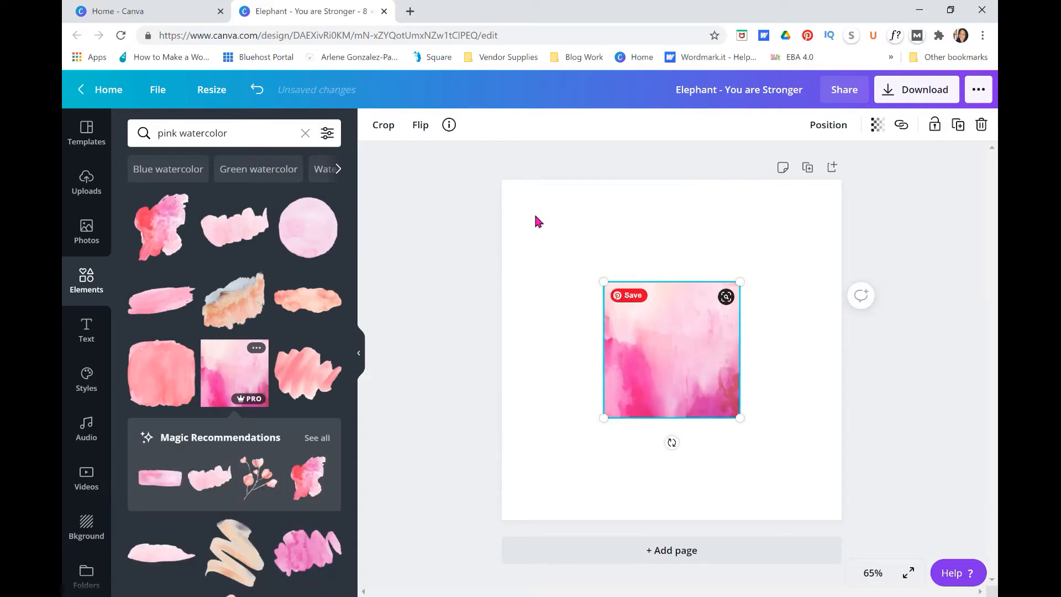
{"action": "left_click_drag", "start_coordinate": [602, 282], "coordinate": [504, 185]}
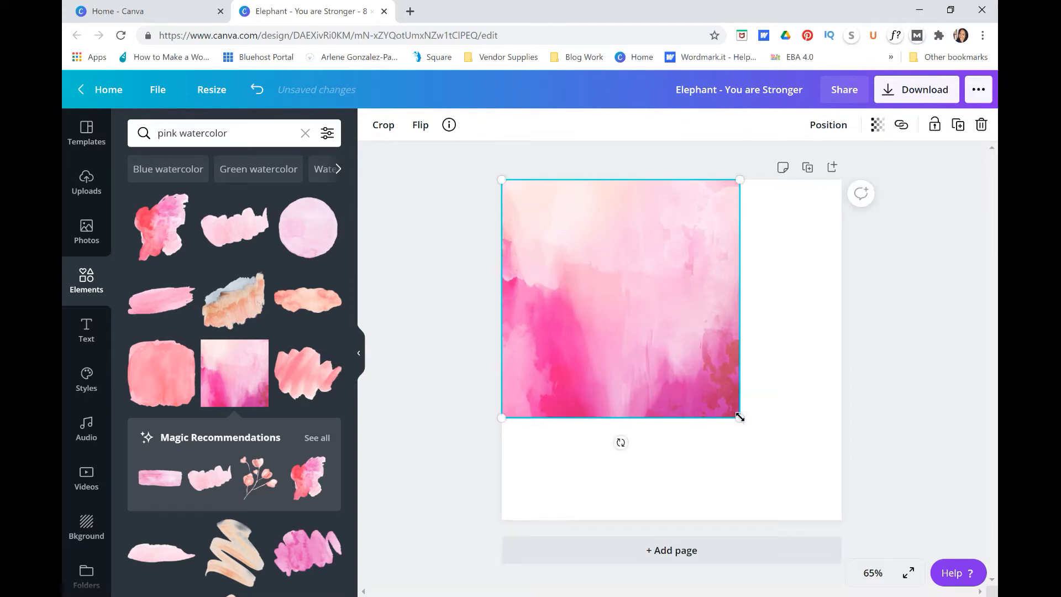
{"action": "left_click_drag", "start_coordinate": [739, 418], "coordinate": [841, 520]}
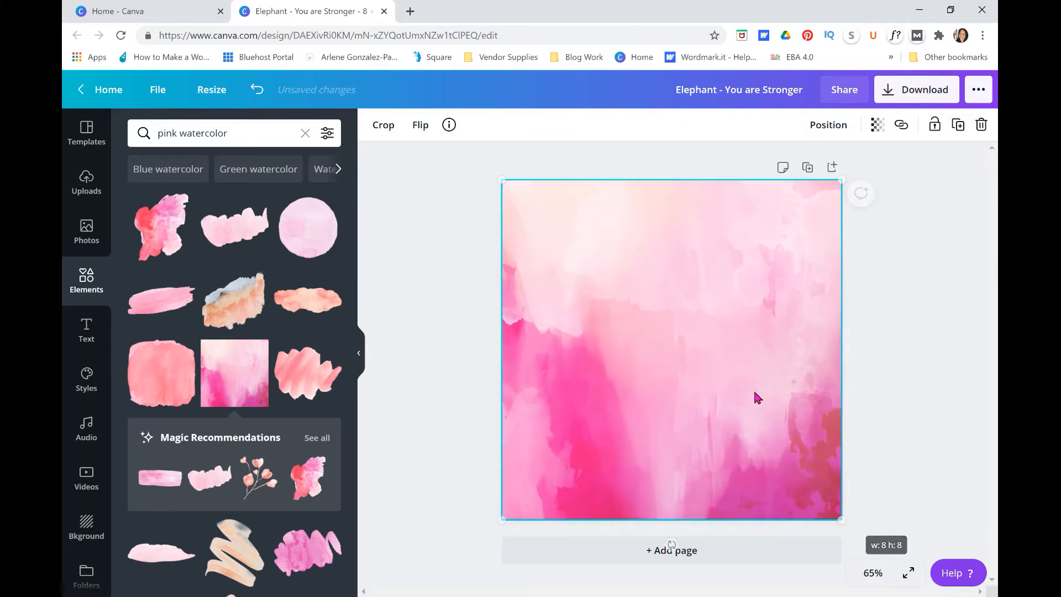
{"action": "left_click", "coordinate": [876, 125]}
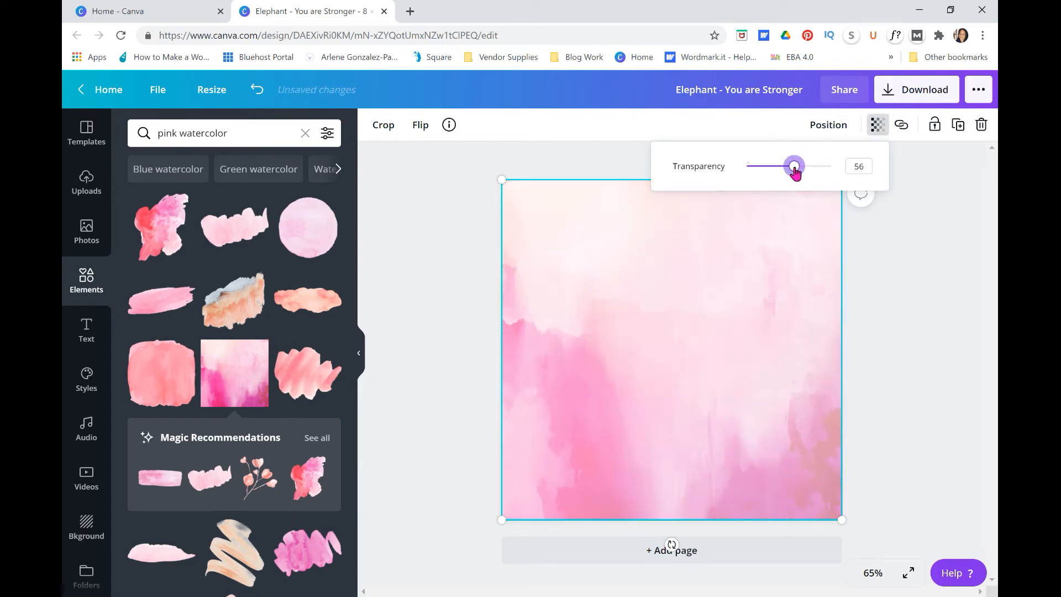
{"action": "left_click_drag", "start_coordinate": [795, 166], "coordinate": [791, 166]}
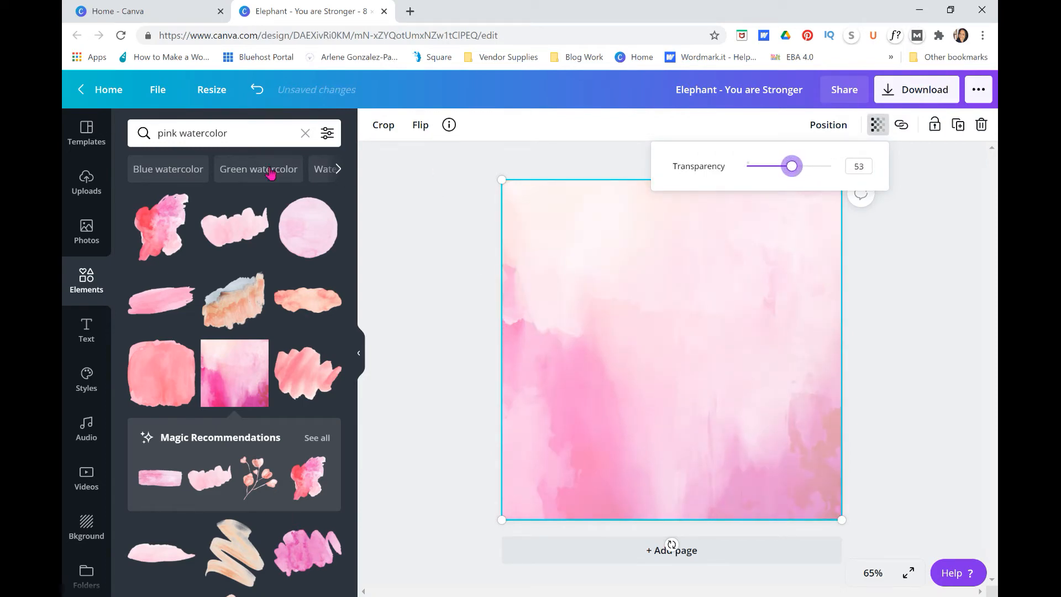
{"action": "left_click", "coordinate": [223, 132]}
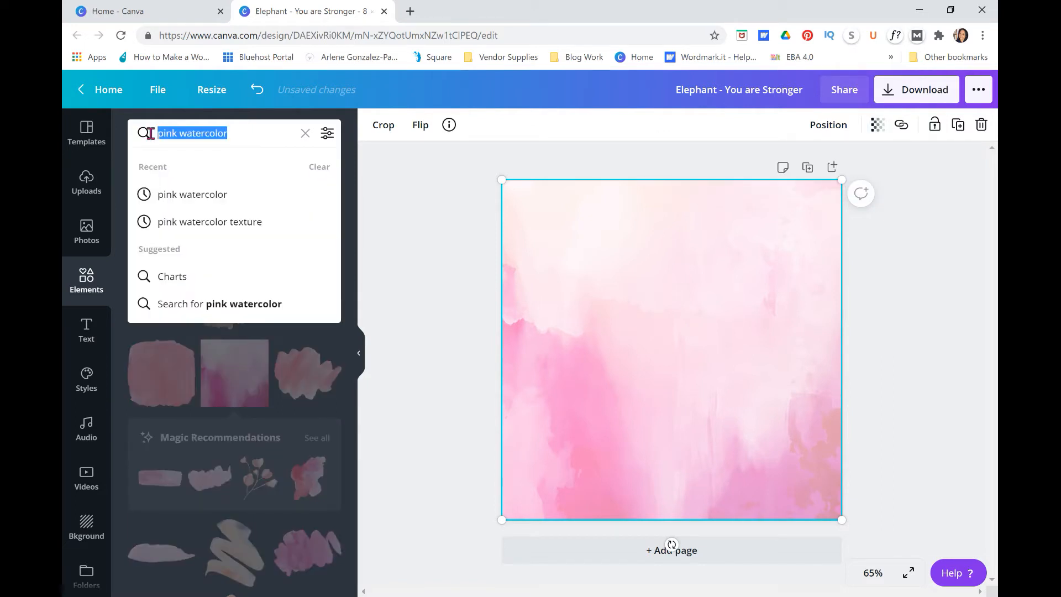
Step: Add the abstract vector noise speckle graphic, recolor it white and stretch it across the page
{"action": "type", "text": "abstract vector noise"}
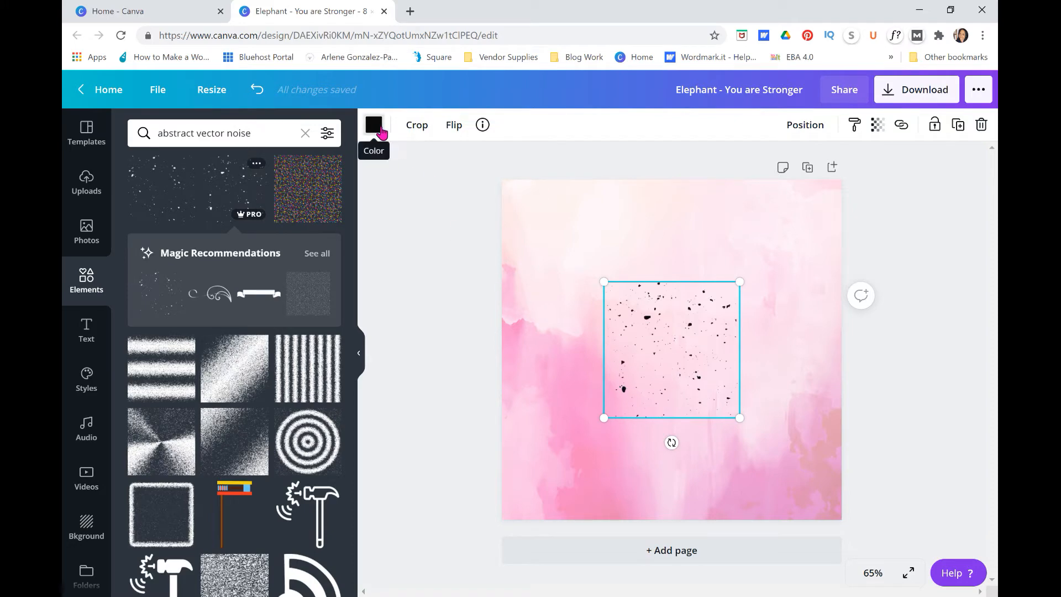
{"action": "left_click", "coordinate": [374, 125]}
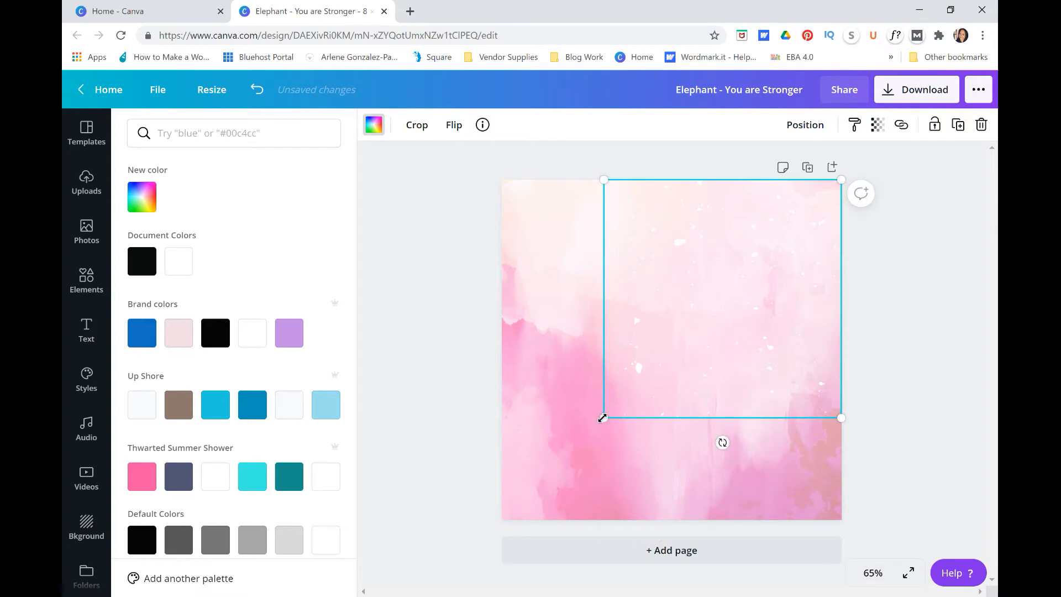
{"action": "left_click_drag", "start_coordinate": [603, 418], "coordinate": [501, 521]}
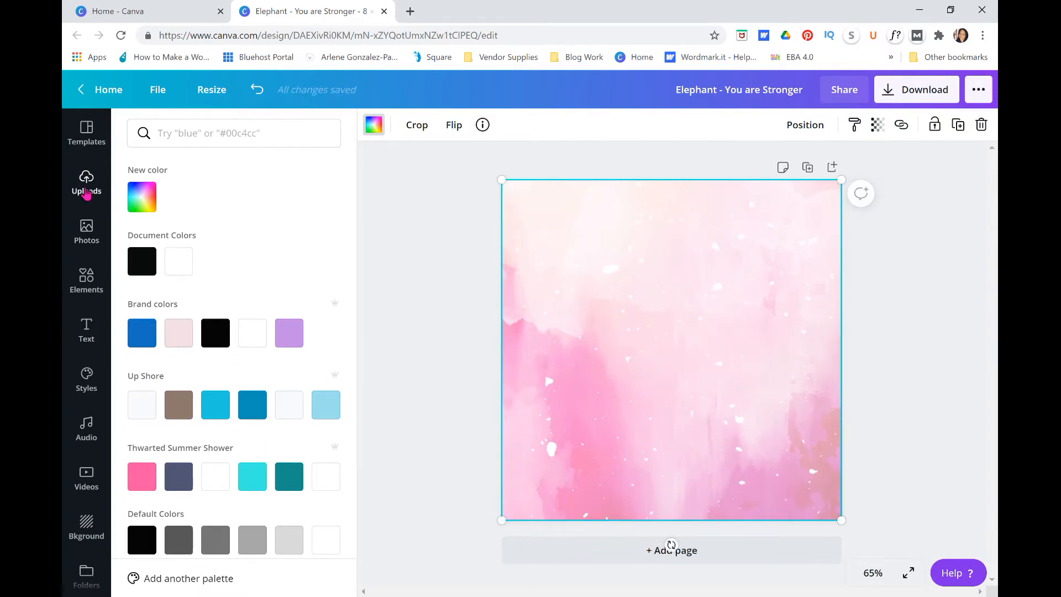
Step: Begin an Upload media and browse the file picker to the Desktop folder
{"action": "left_click", "coordinate": [86, 182]}
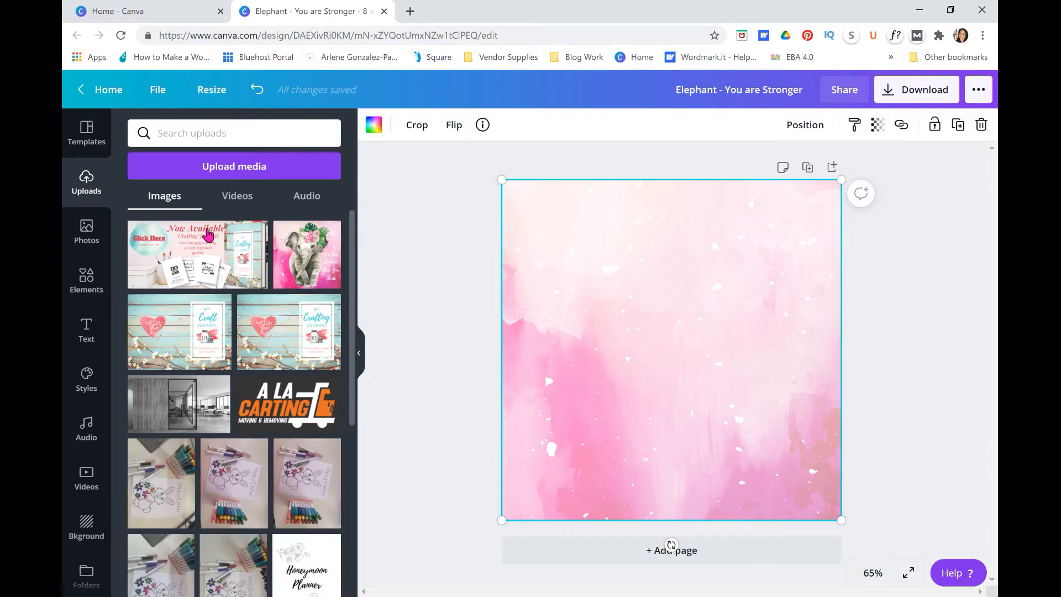
{"action": "left_click", "coordinate": [234, 165]}
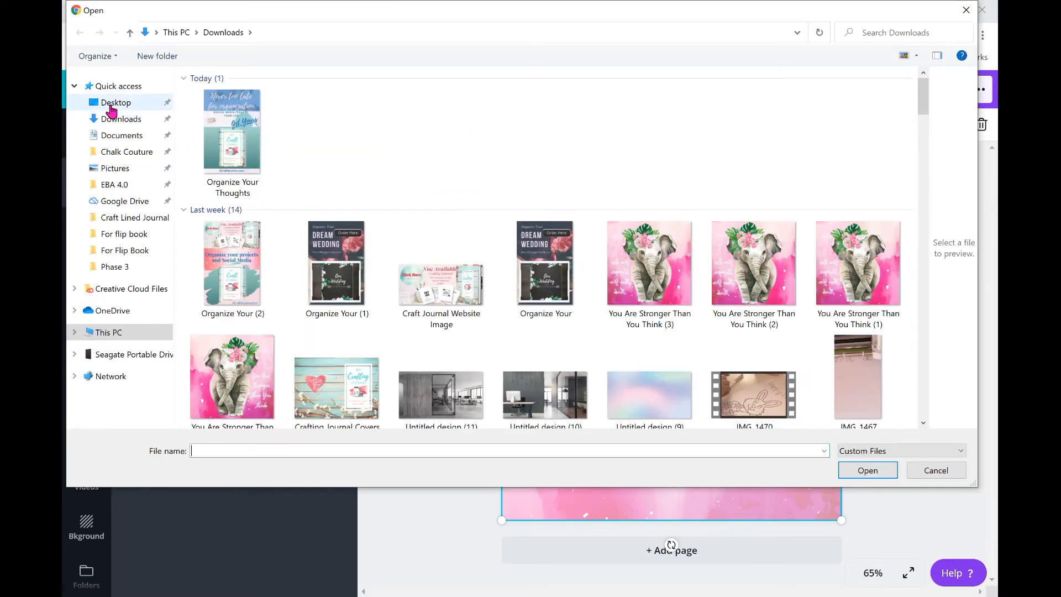
{"action": "left_click", "coordinate": [116, 102]}
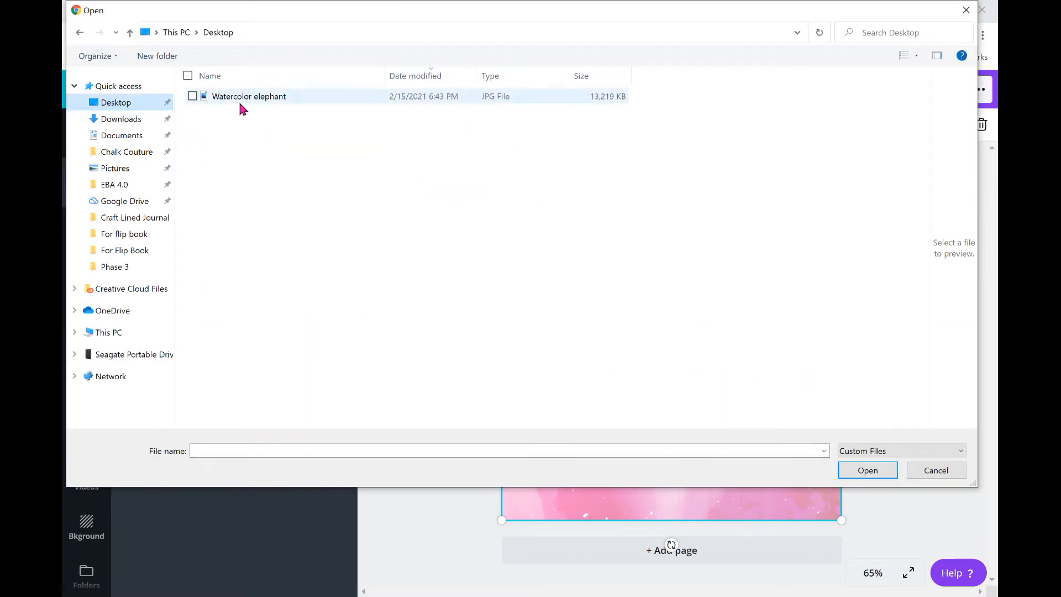
Step: Upload the Watercolor elephant, place it on the page, remove its white background and enlarge it
{"action": "left_click", "coordinate": [867, 470]}
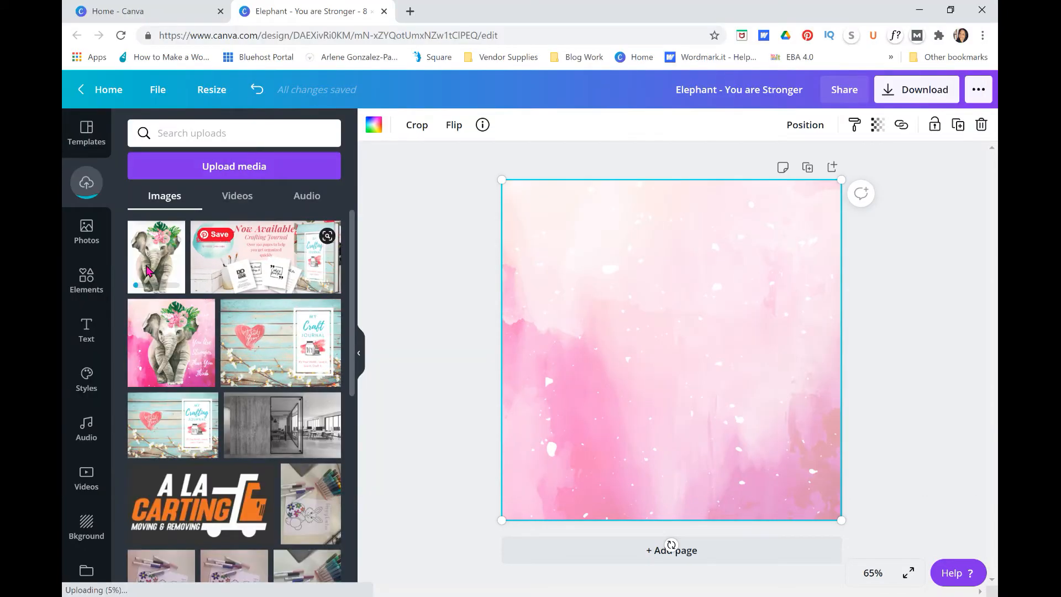
{"action": "left_click", "coordinate": [155, 257]}
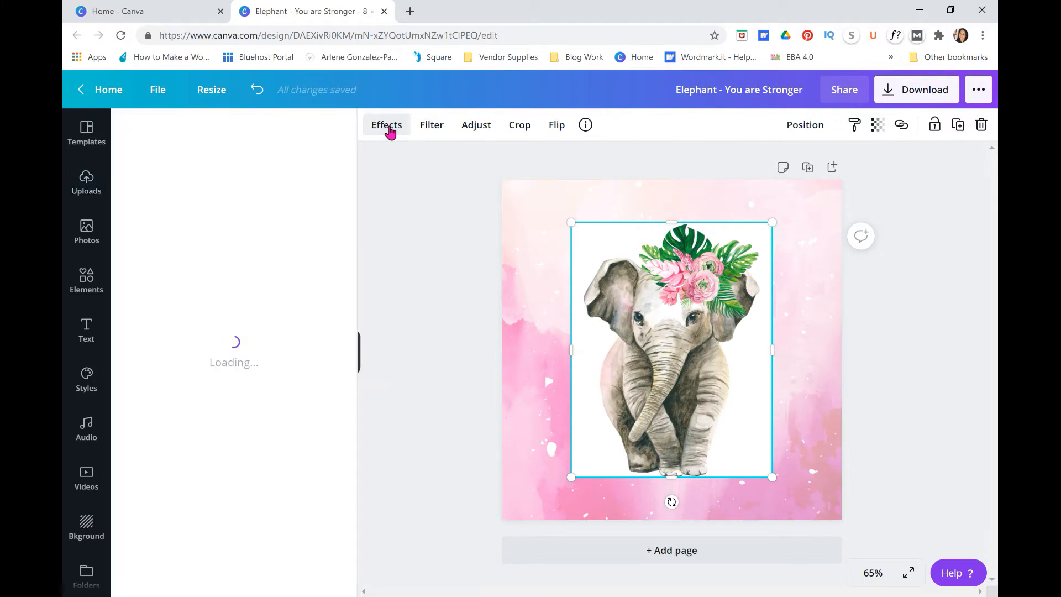
{"action": "left_click", "coordinate": [386, 125]}
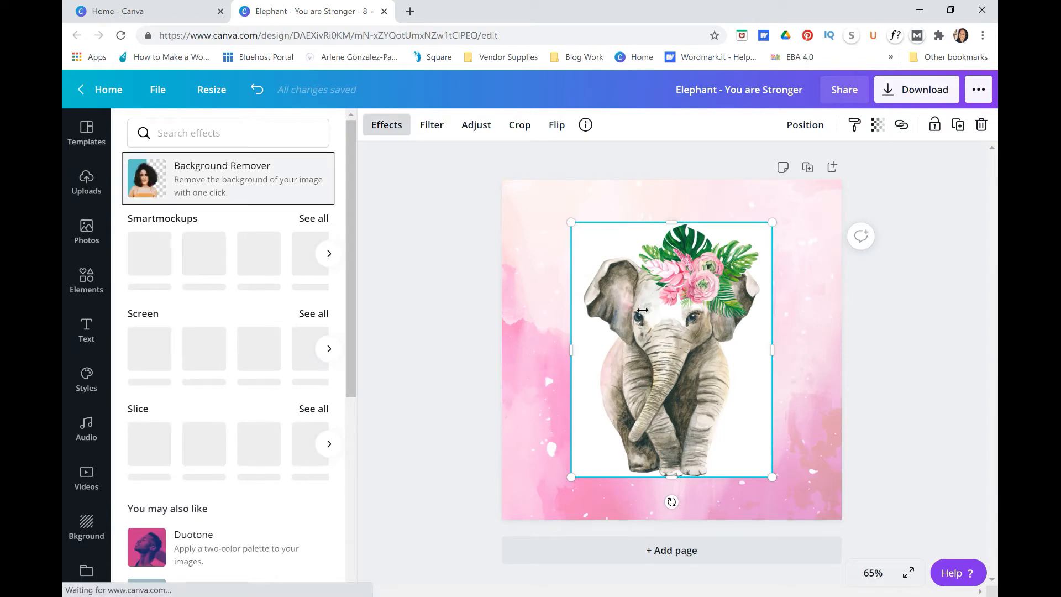
{"action": "left_click", "coordinate": [228, 179]}
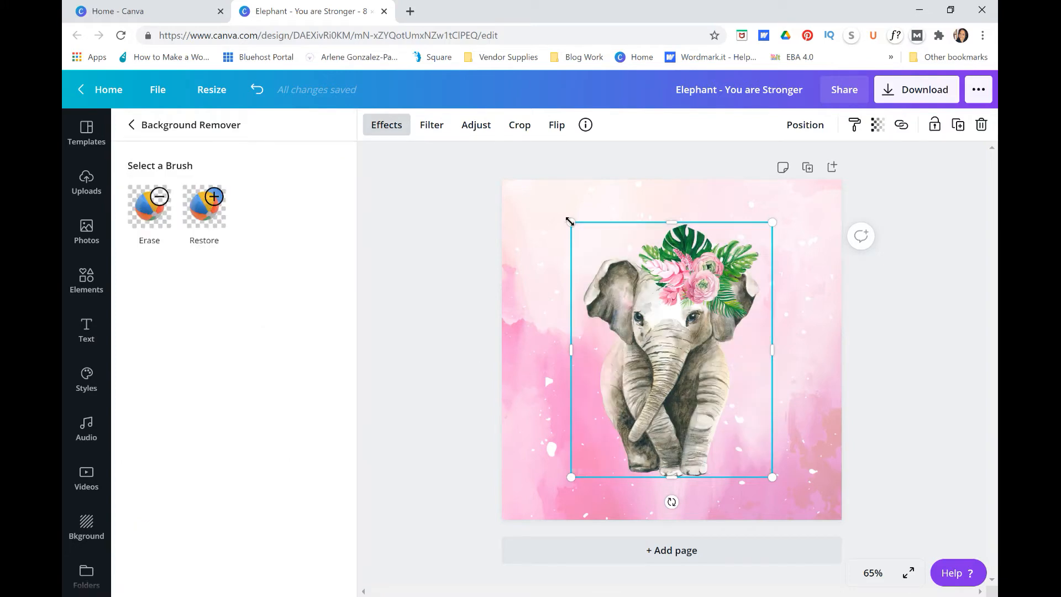
{"action": "left_click_drag", "start_coordinate": [571, 222], "coordinate": [555, 202]}
{"action": "type", "text": "y"}
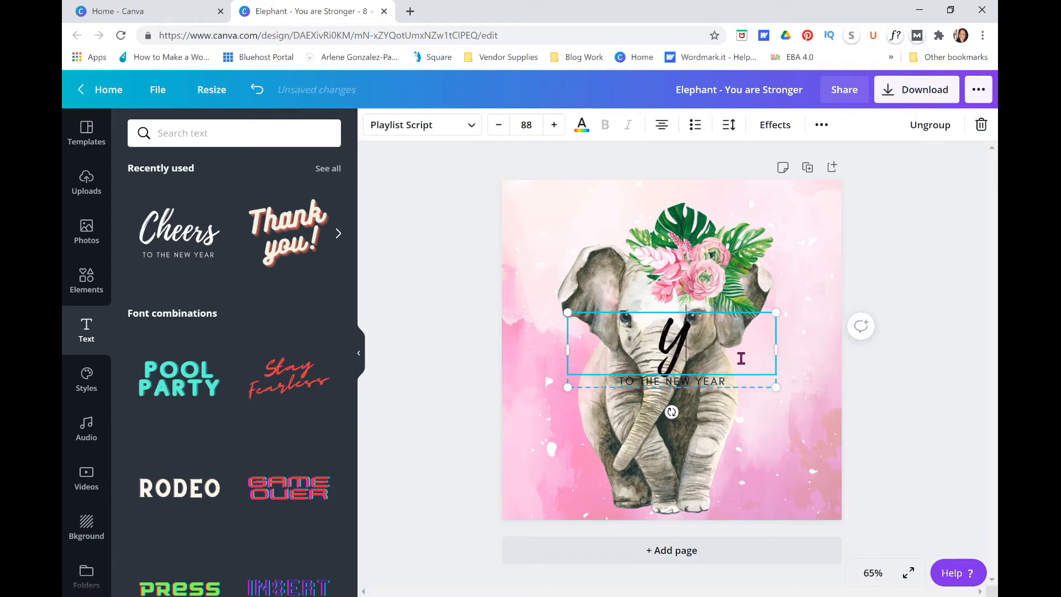
Step: Type 'You Are Stronger Than You Think', delete the subtitle line and move the quote over the elephant's right side
{"action": "type", "text": "ou Are"}
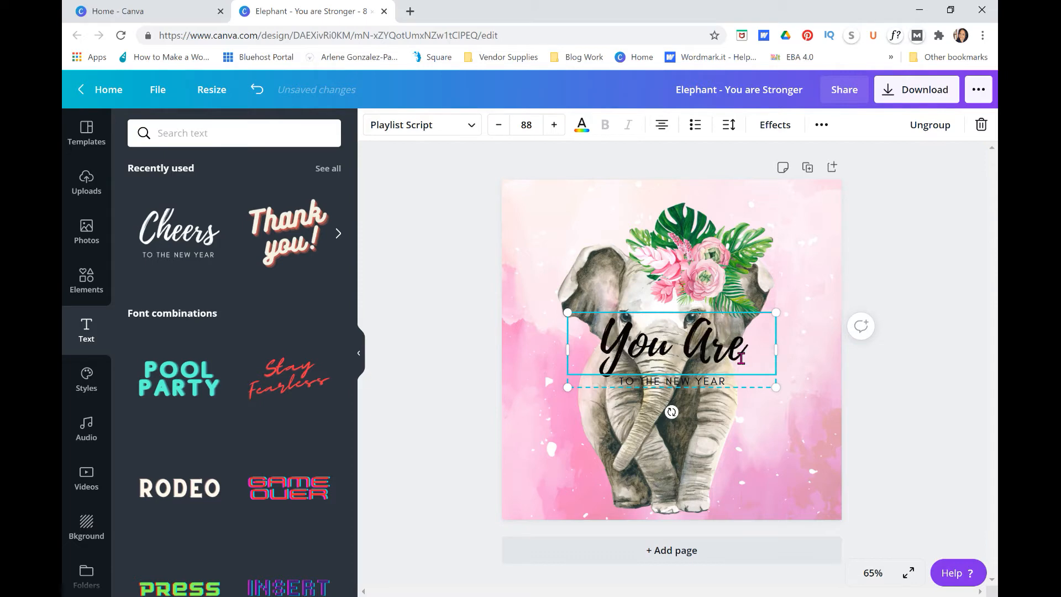
{"action": "type", "text": "Stronger Than You Think"}
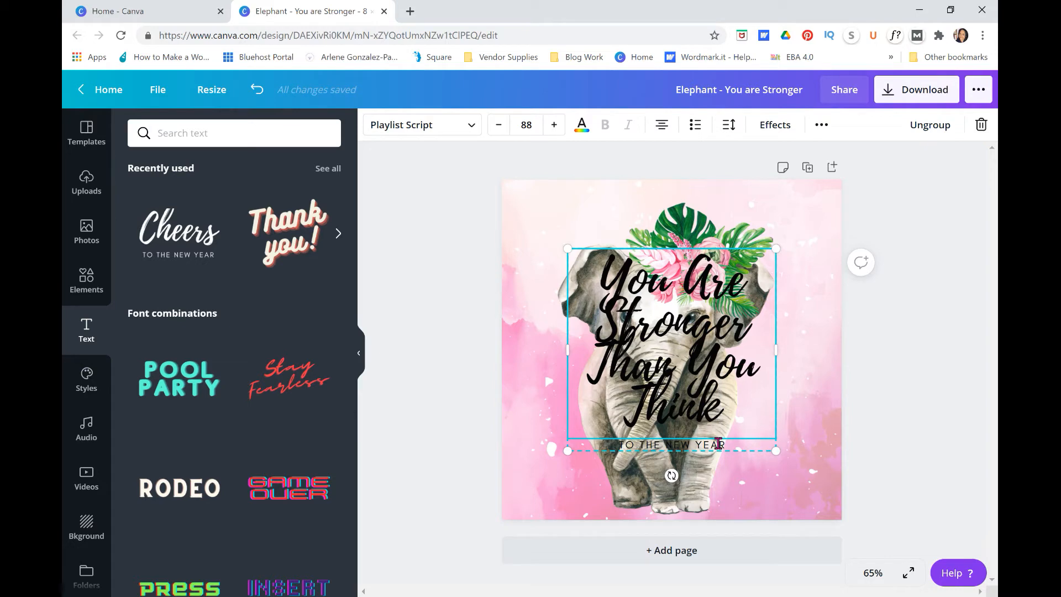
{"action": "left_click", "coordinate": [671, 445]}
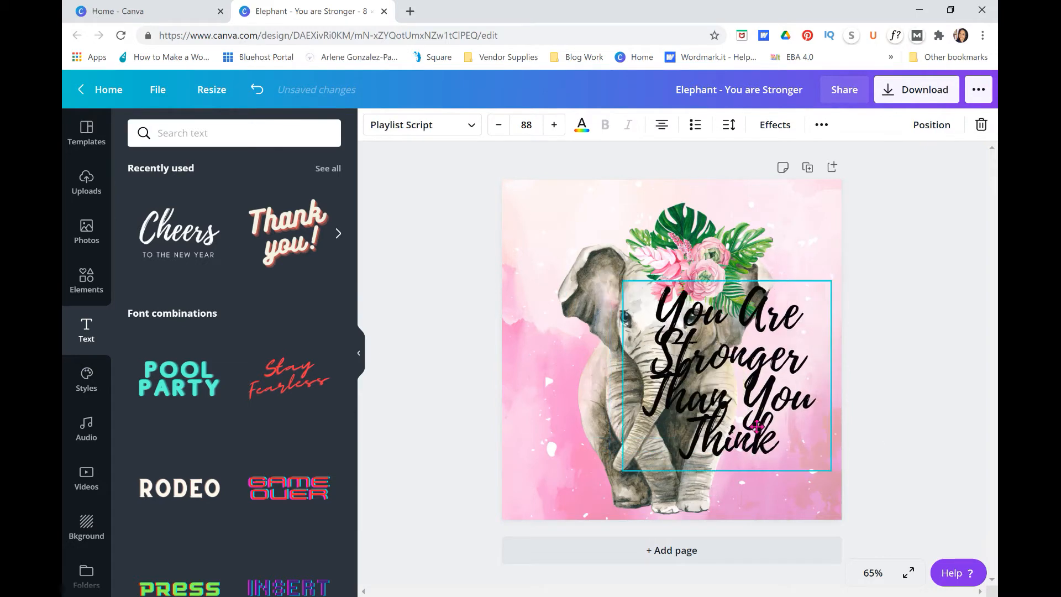
{"action": "left_click_drag", "start_coordinate": [727, 376], "coordinate": [737, 391]}
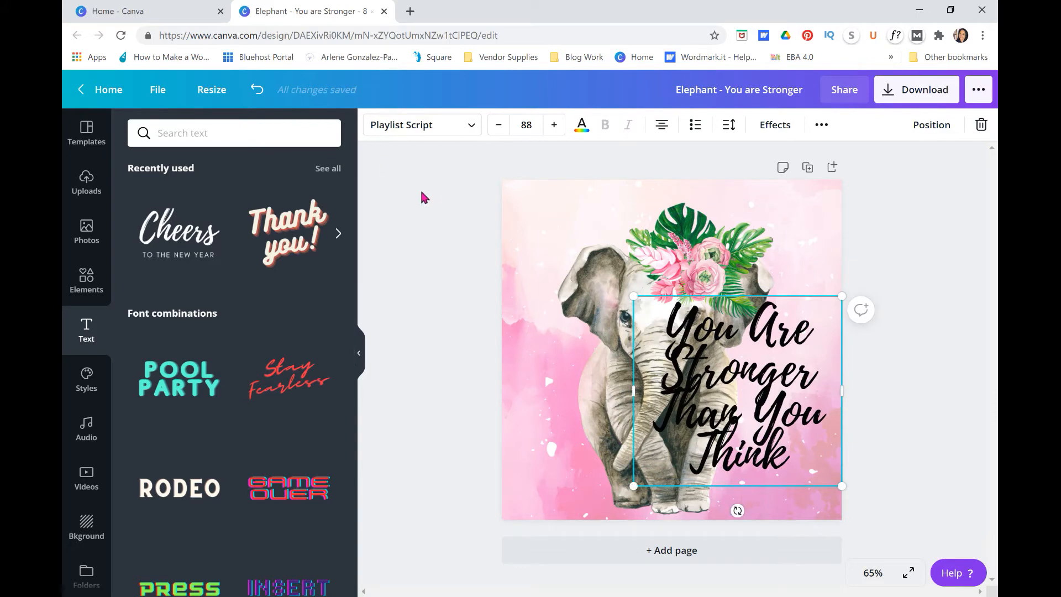
Step: Make the quote white, reduce its size to 43 and narrow its box beside the elephant's lower right
{"action": "left_click", "coordinate": [581, 125]}
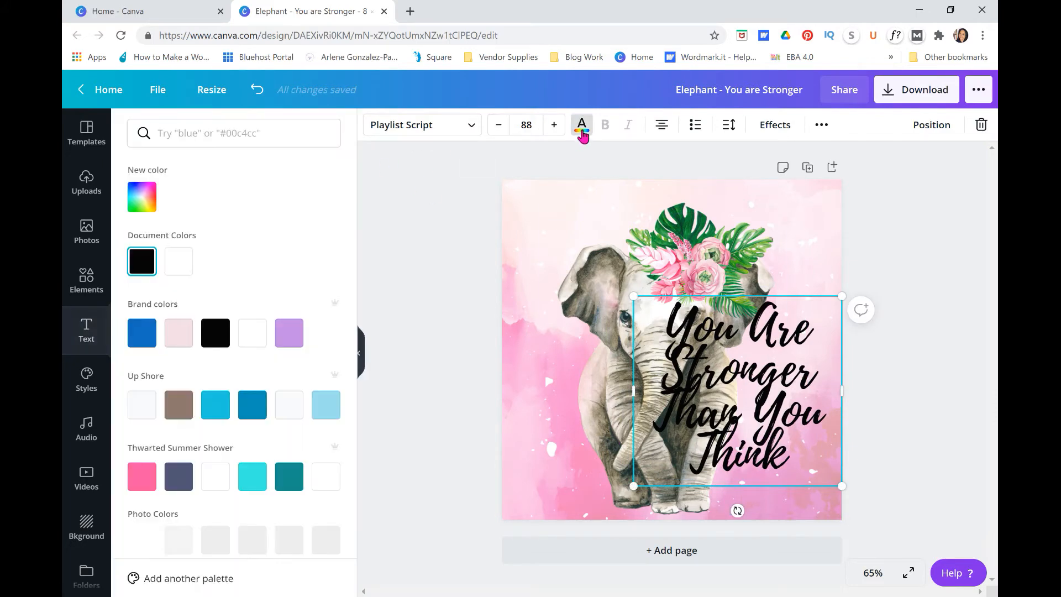
{"action": "left_click", "coordinate": [178, 261]}
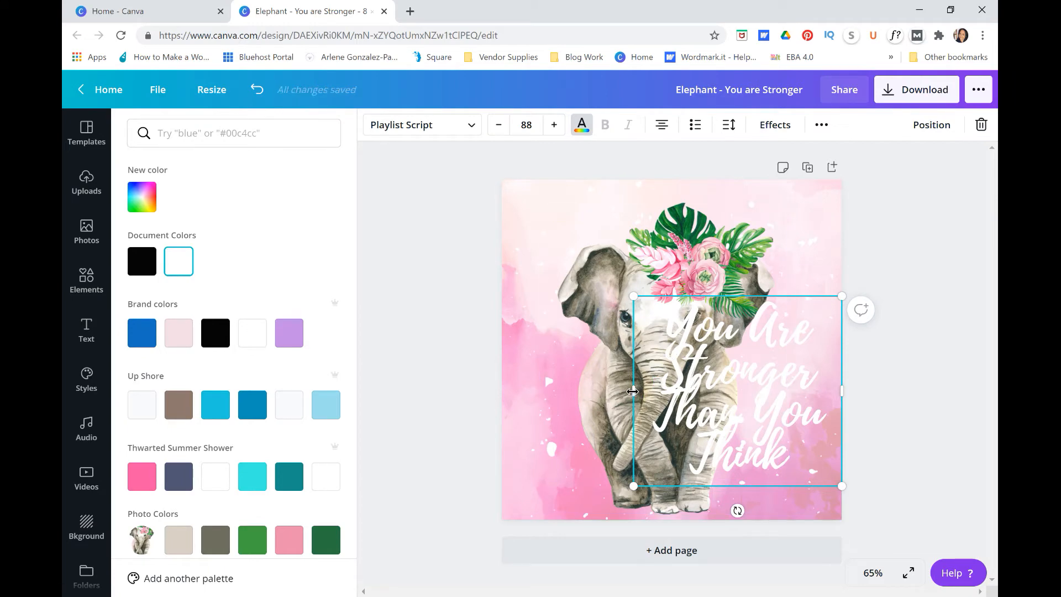
{"action": "left_click_drag", "start_coordinate": [632, 391], "coordinate": [698, 391]}
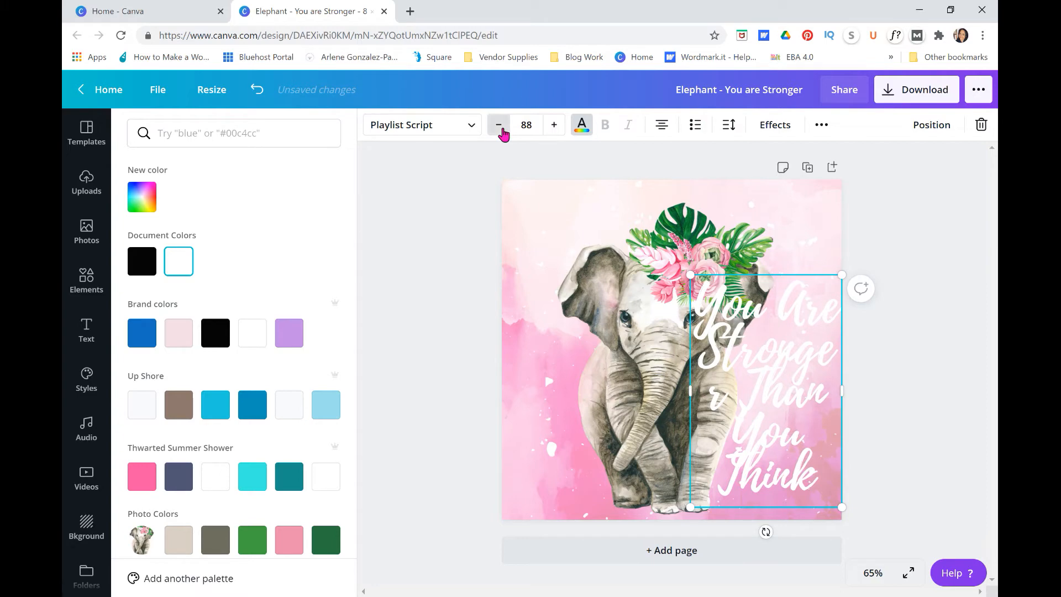
{"action": "left_click", "coordinate": [499, 125]}
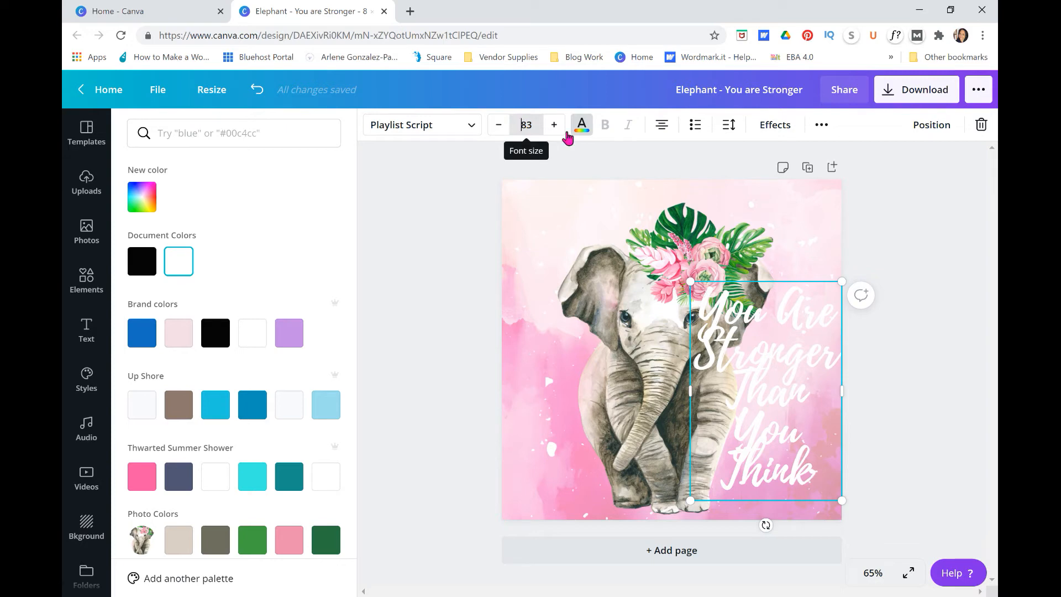
{"action": "left_click", "coordinate": [499, 125]}
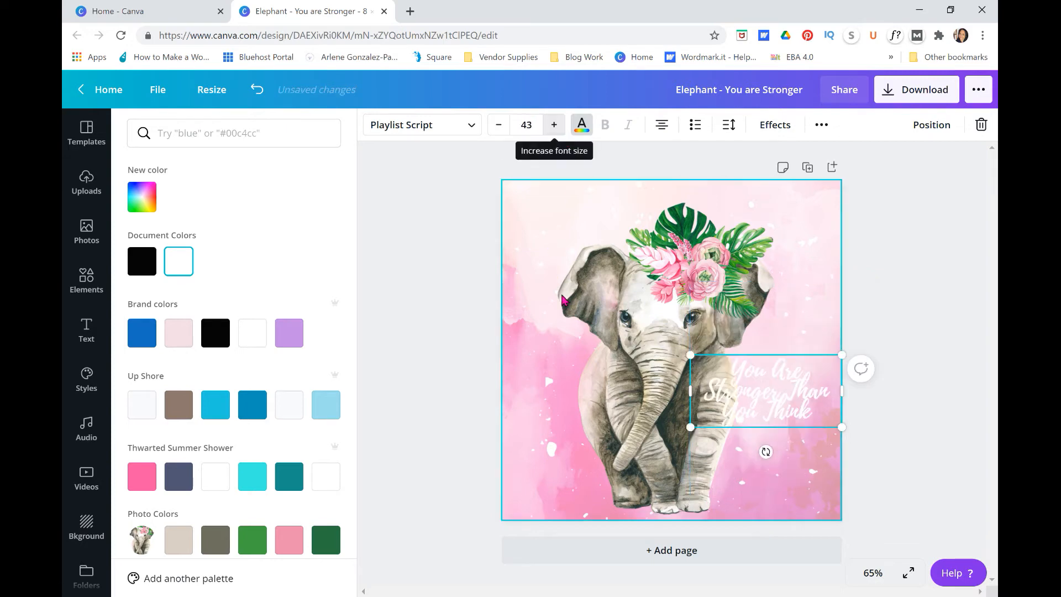
{"action": "left_click_drag", "start_coordinate": [689, 390], "coordinate": [724, 396]}
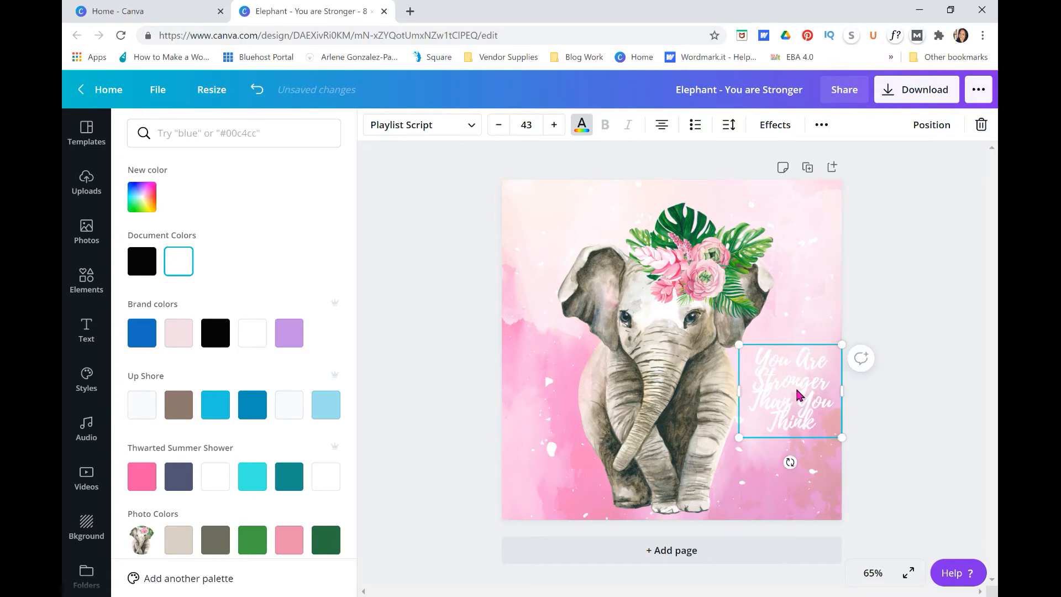
{"action": "mouse_move", "coordinate": [787, 398]}
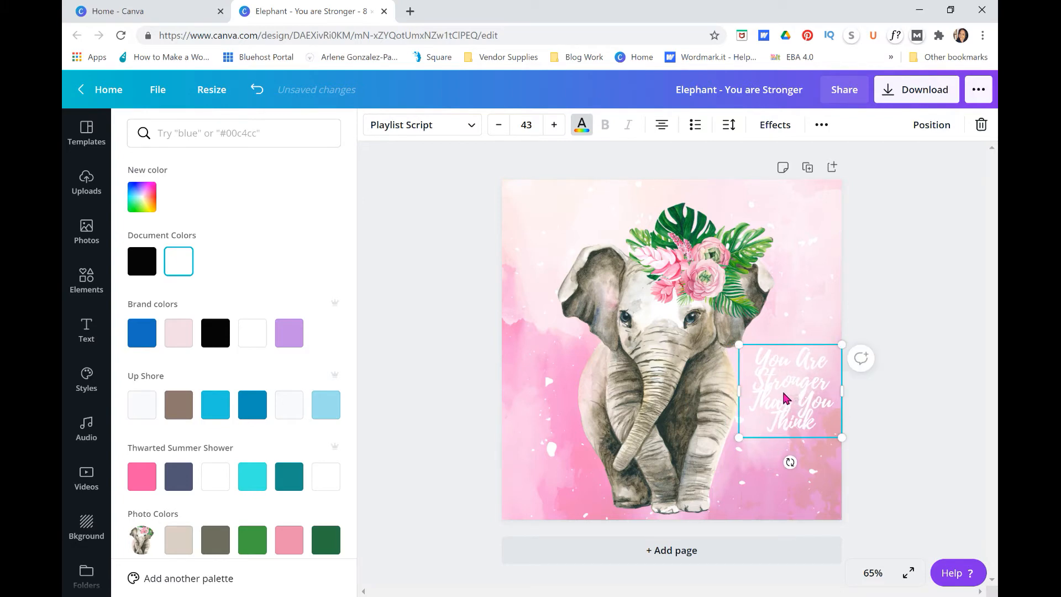
{"action": "right_click", "coordinate": [785, 398]}
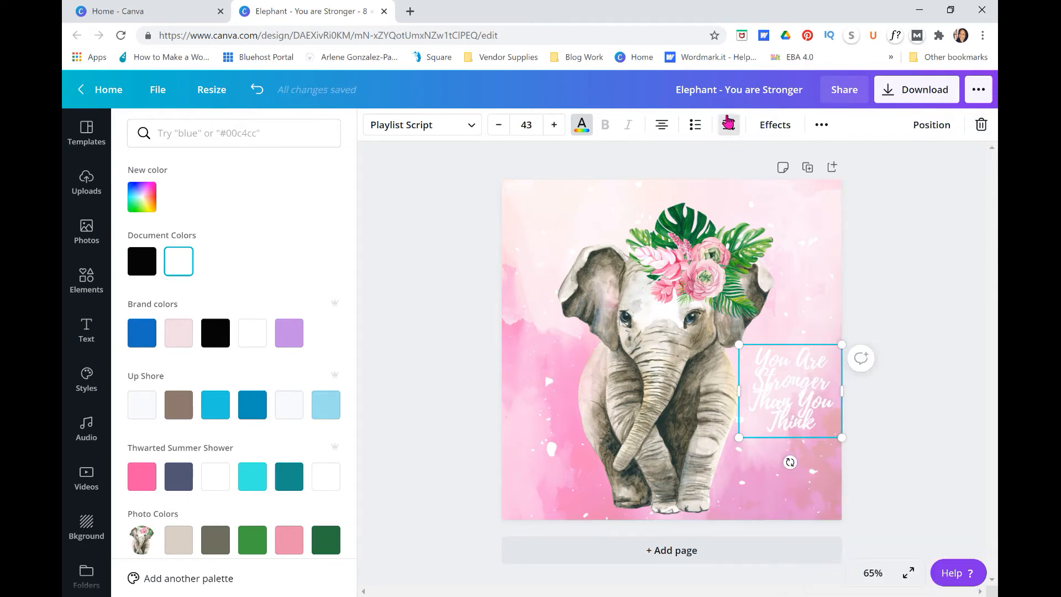
Step: Raise the quote's line height to 1, then deselect it to review the design
{"action": "left_click", "coordinate": [728, 125]}
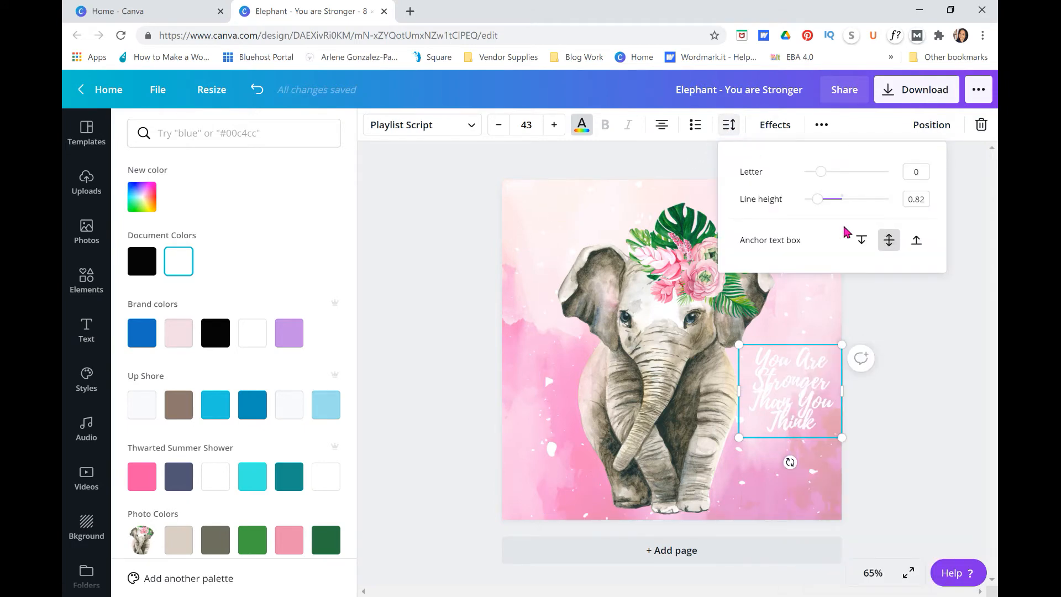
{"action": "left_click_drag", "start_coordinate": [817, 198], "coordinate": [826, 197]}
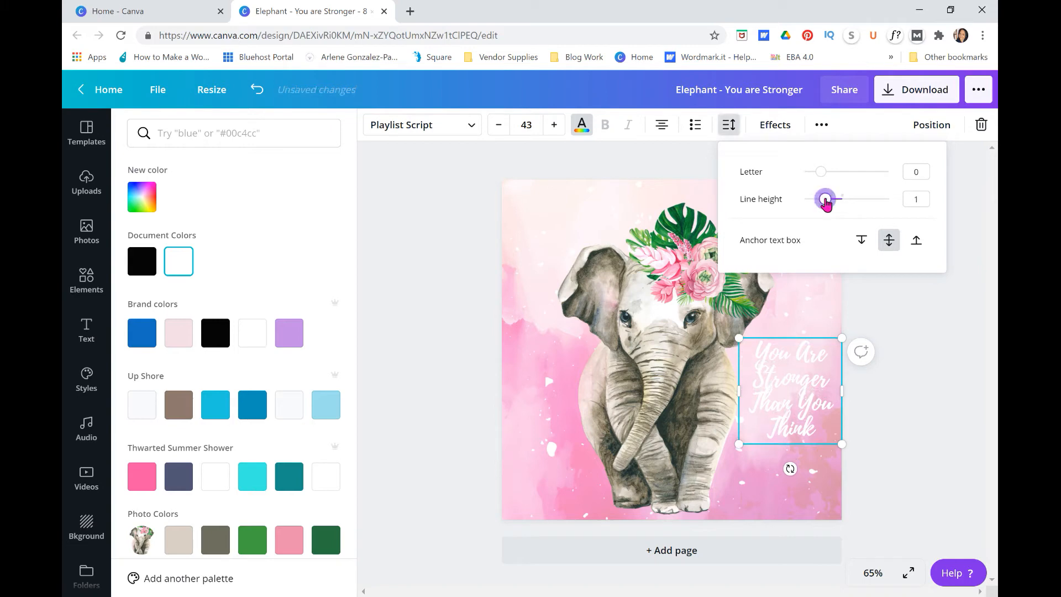
{"action": "left_click_drag", "start_coordinate": [824, 197], "coordinate": [836, 198]}
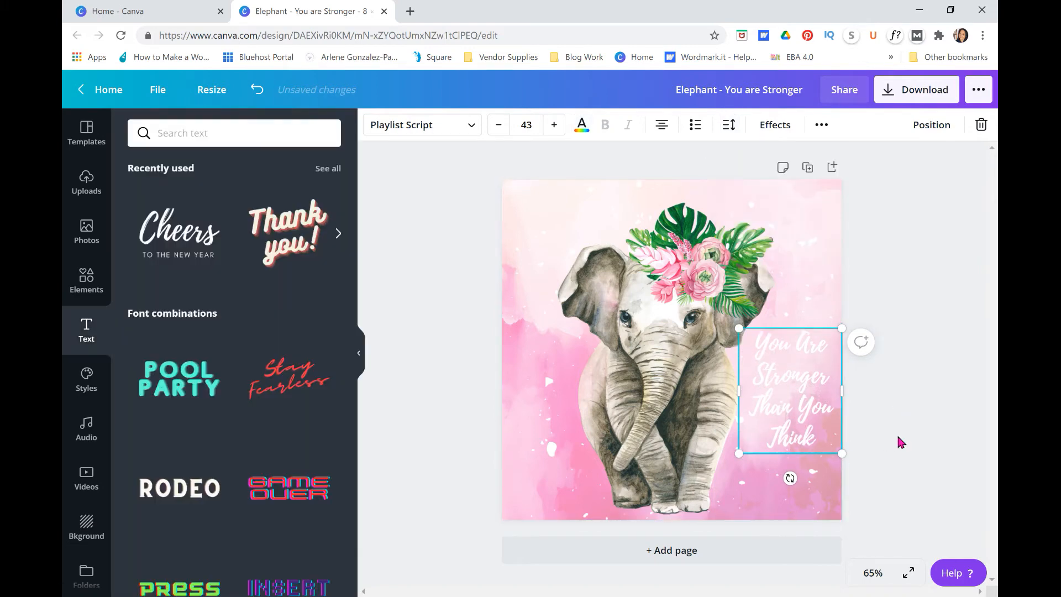
{"action": "mouse_move", "coordinate": [771, 433]}
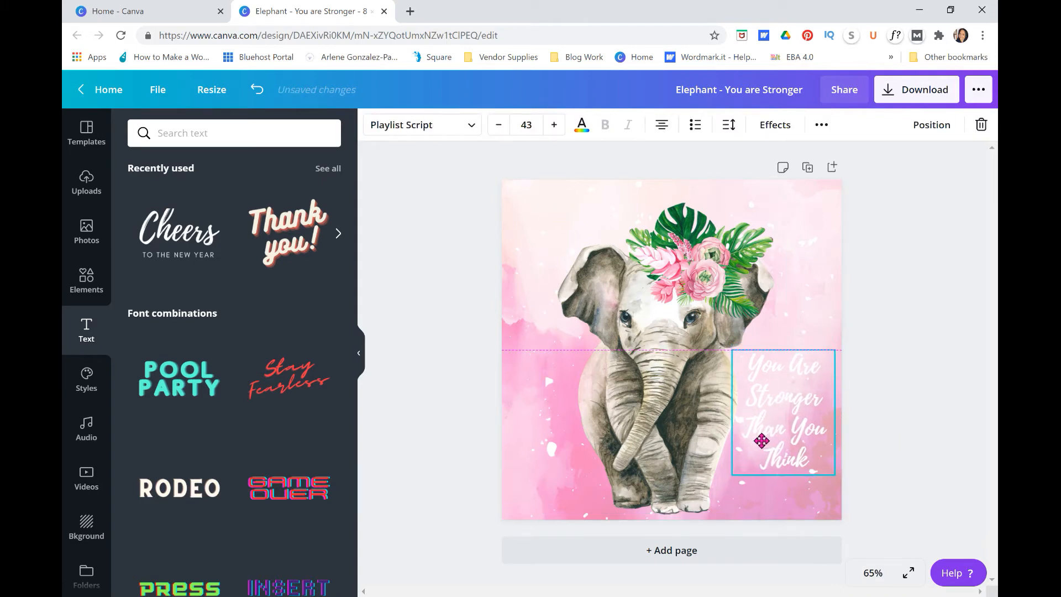
{"action": "left_click", "coordinate": [905, 418]}
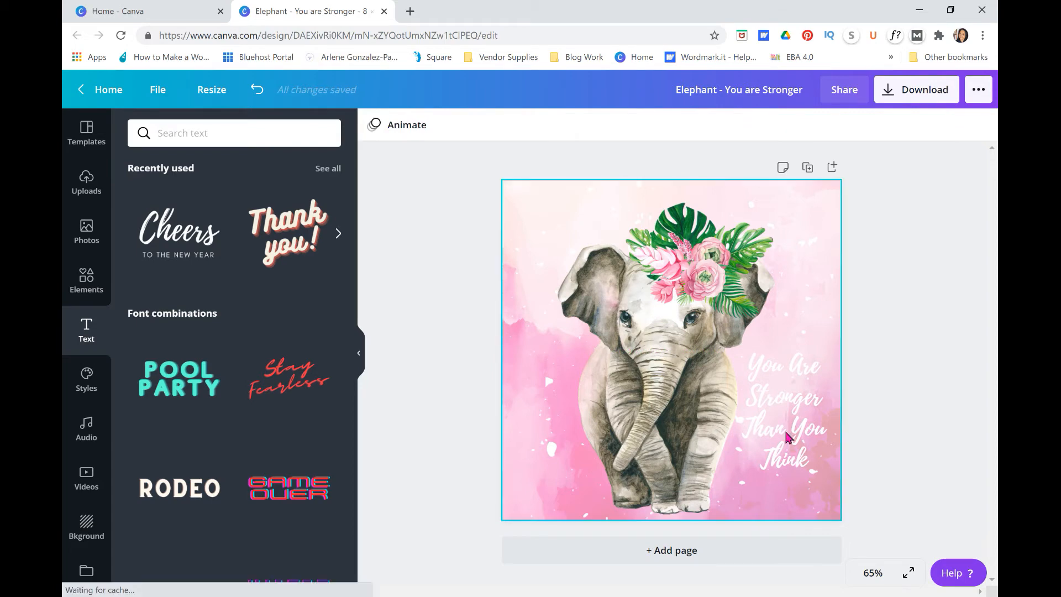
{"action": "left_click", "coordinate": [784, 406]}
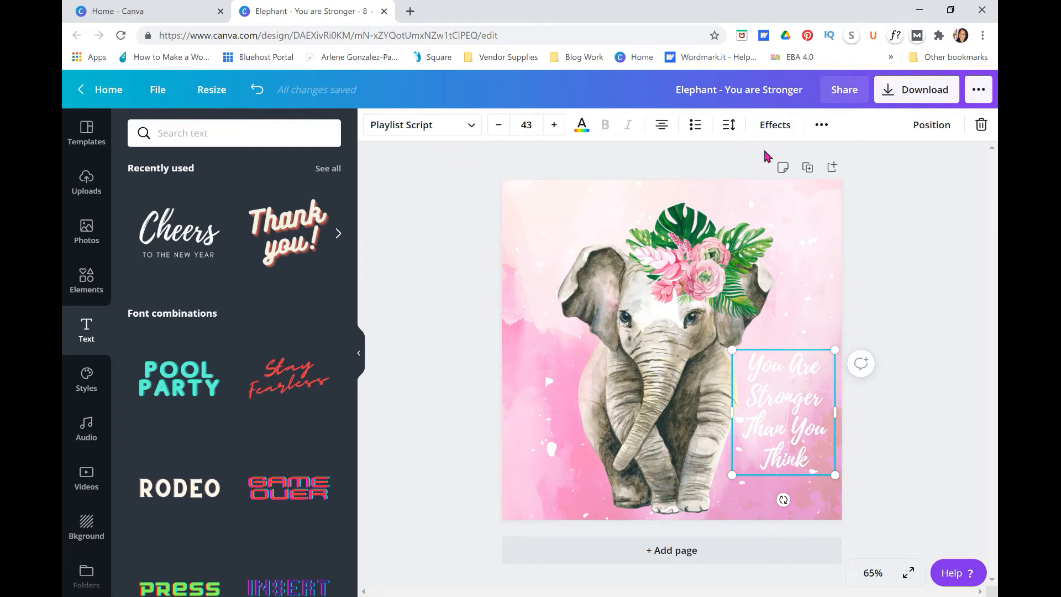
{"action": "mouse_move", "coordinate": [895, 188]}
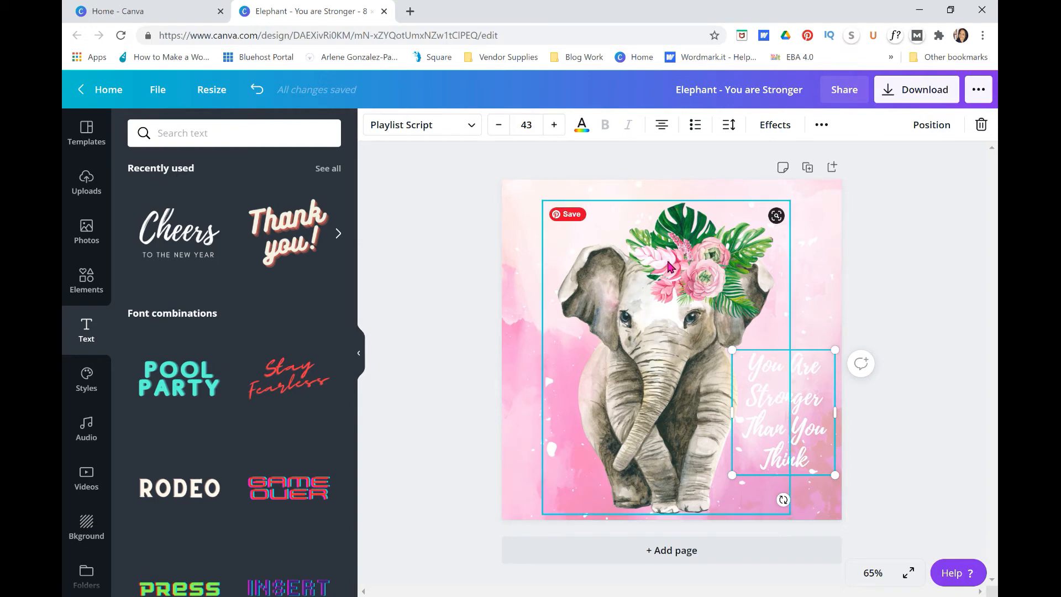
{"action": "left_click", "coordinate": [663, 291]}
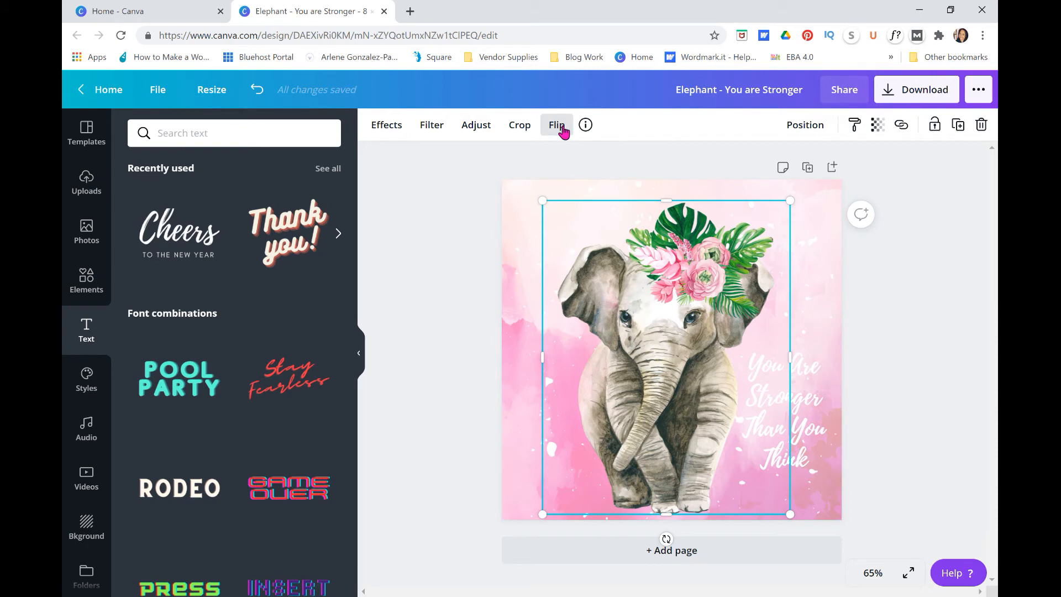
{"action": "left_click", "coordinate": [782, 413]}
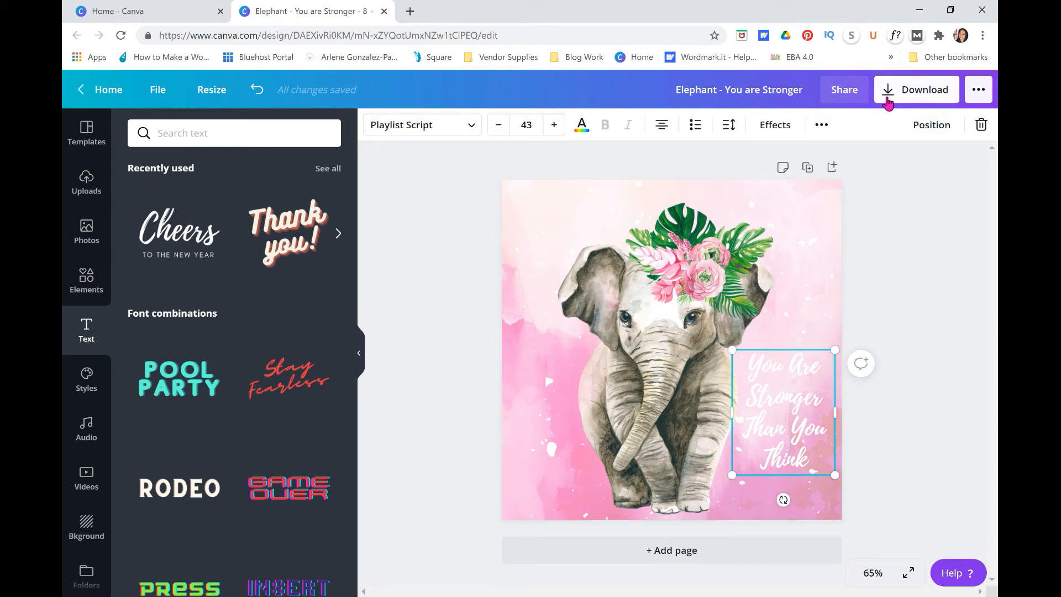
Step: Download the elephant design from Canva as a 2000 × 2000 px PNG
{"action": "left_click", "coordinate": [917, 90]}
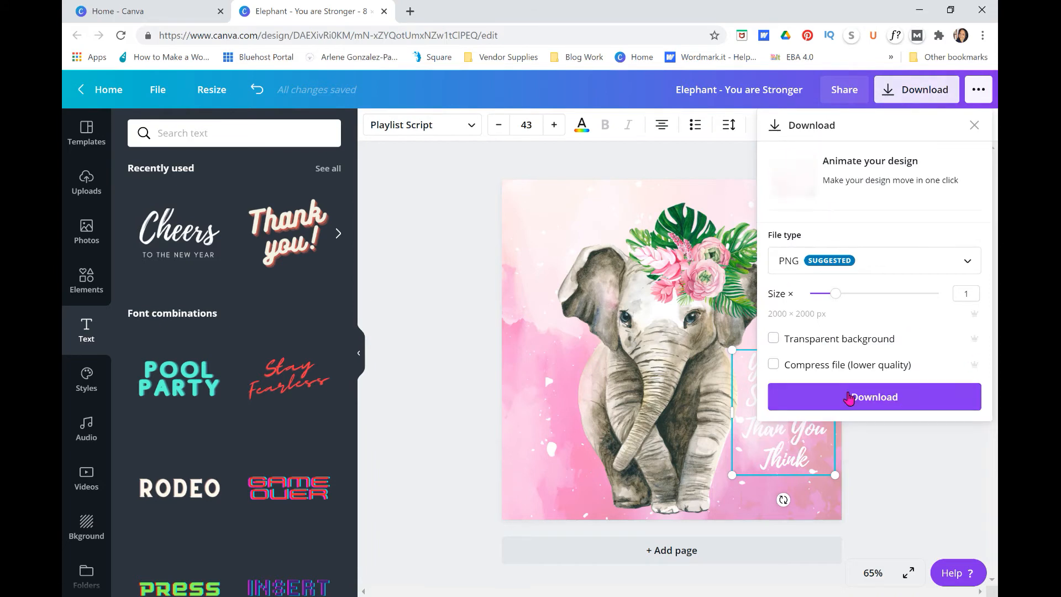
{"action": "left_click", "coordinate": [873, 397]}
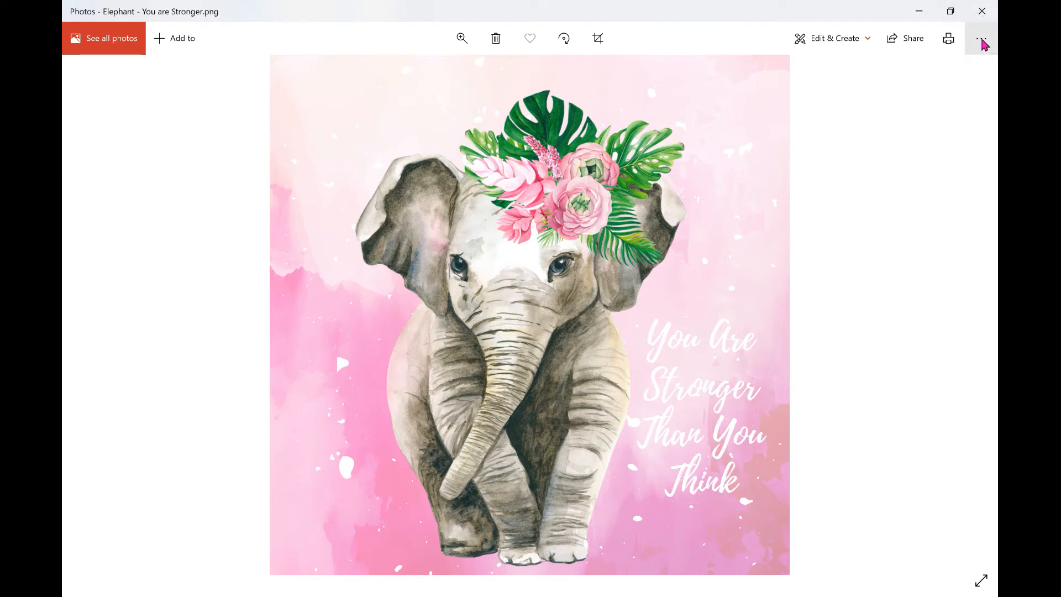
Step: Show the Photos viewer's extra options for the downloaded elephant PNG
{"action": "left_click", "coordinate": [981, 38]}
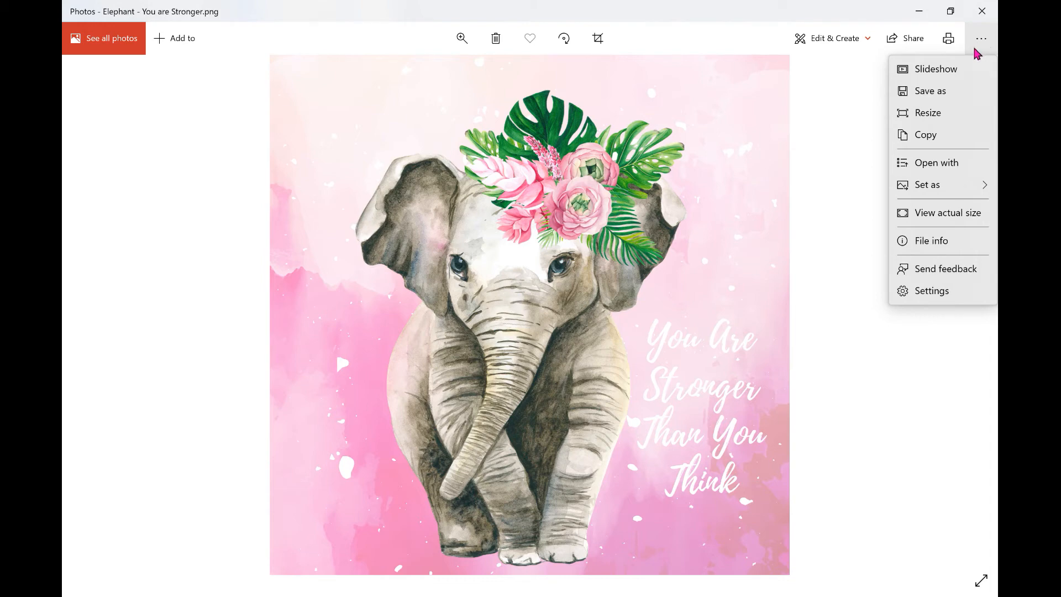
{"action": "mouse_move", "coordinate": [936, 162]}
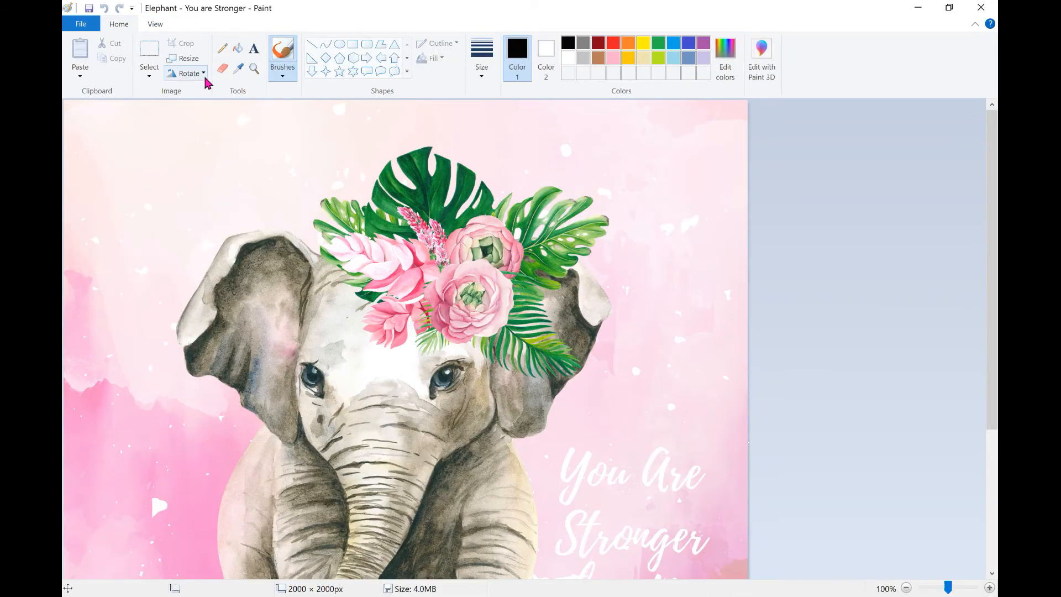
Step: Flip the elephant image horizontally so the quote reads mirrored
{"action": "left_click", "coordinate": [190, 73]}
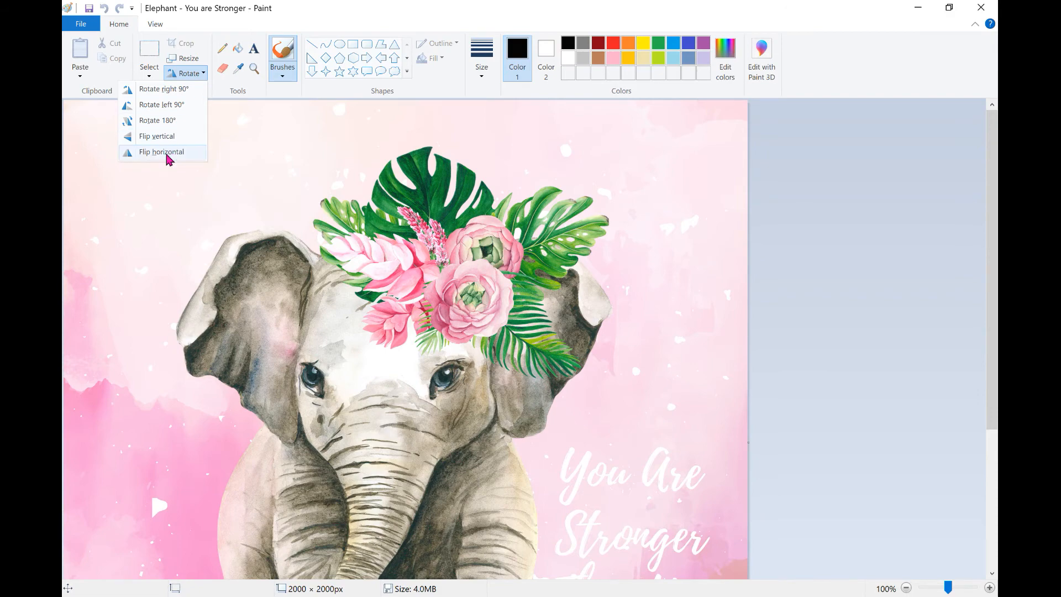
{"action": "left_click", "coordinate": [162, 151]}
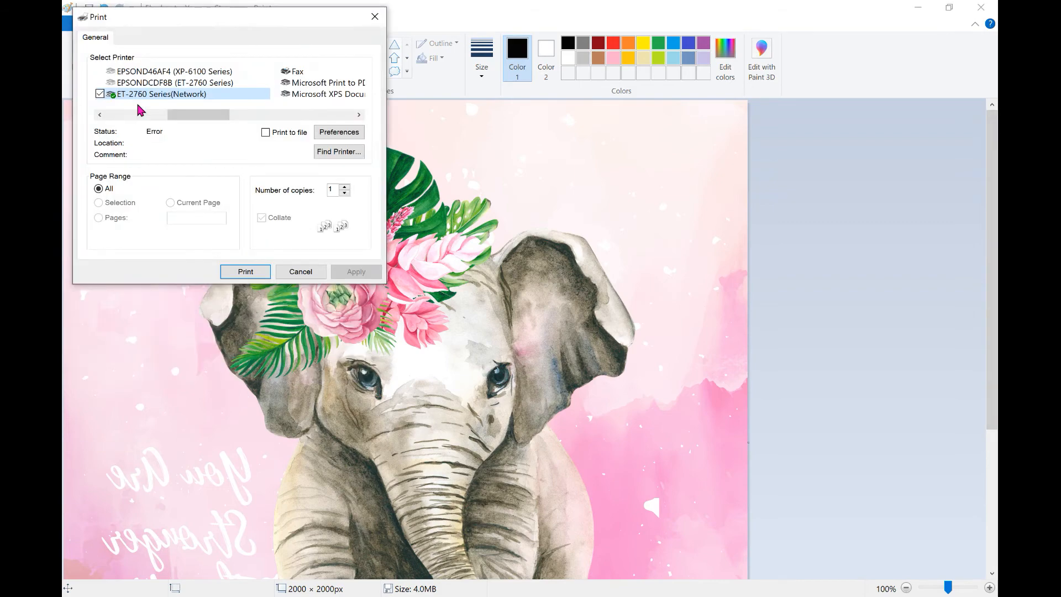
{"action": "mouse_move", "coordinate": [144, 113]}
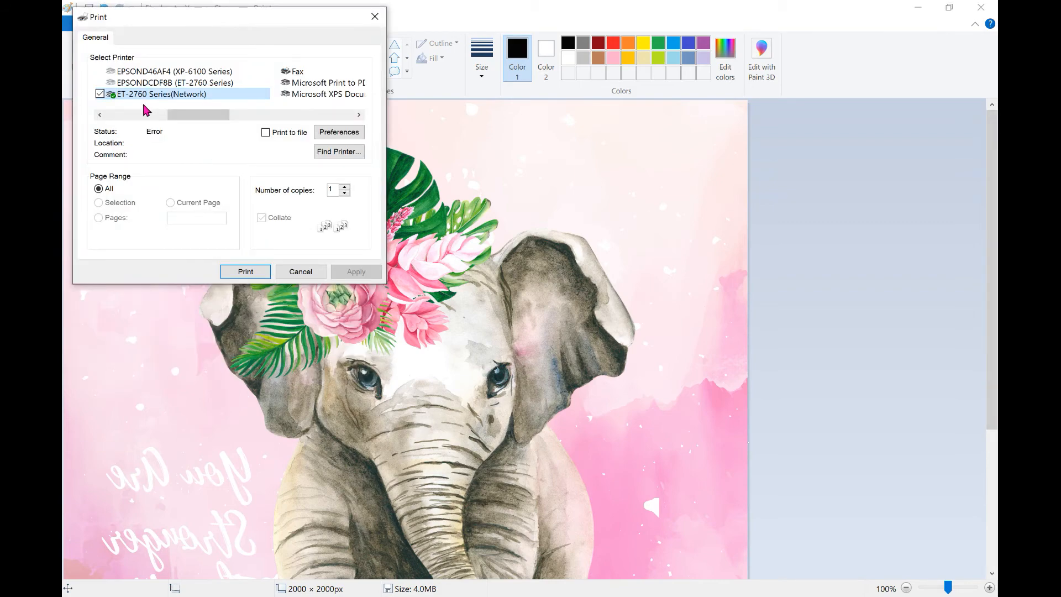
{"action": "mouse_move", "coordinate": [143, 243]}
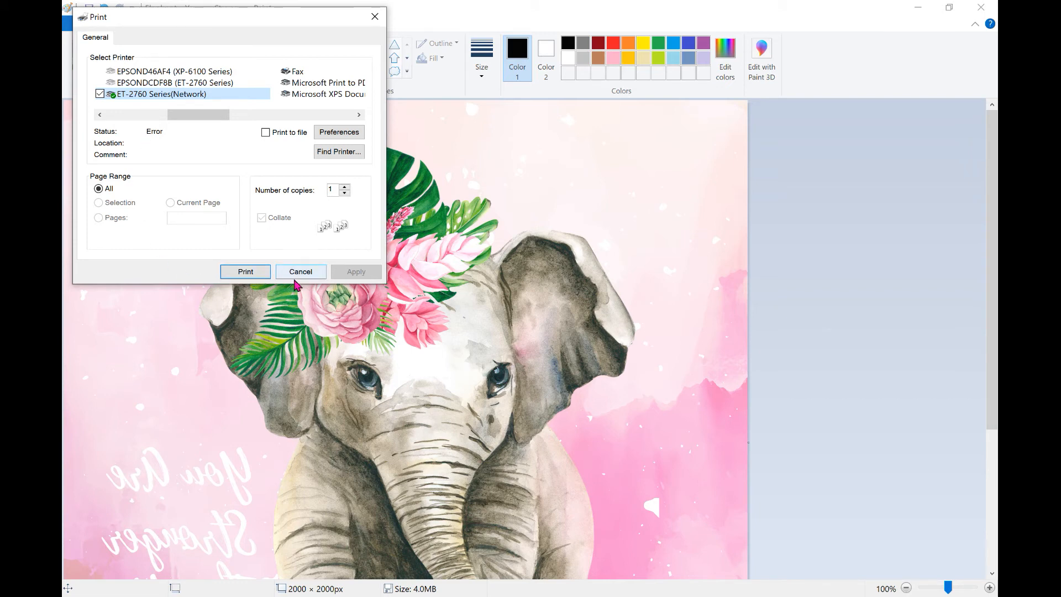
{"action": "mouse_move", "coordinate": [290, 283]}
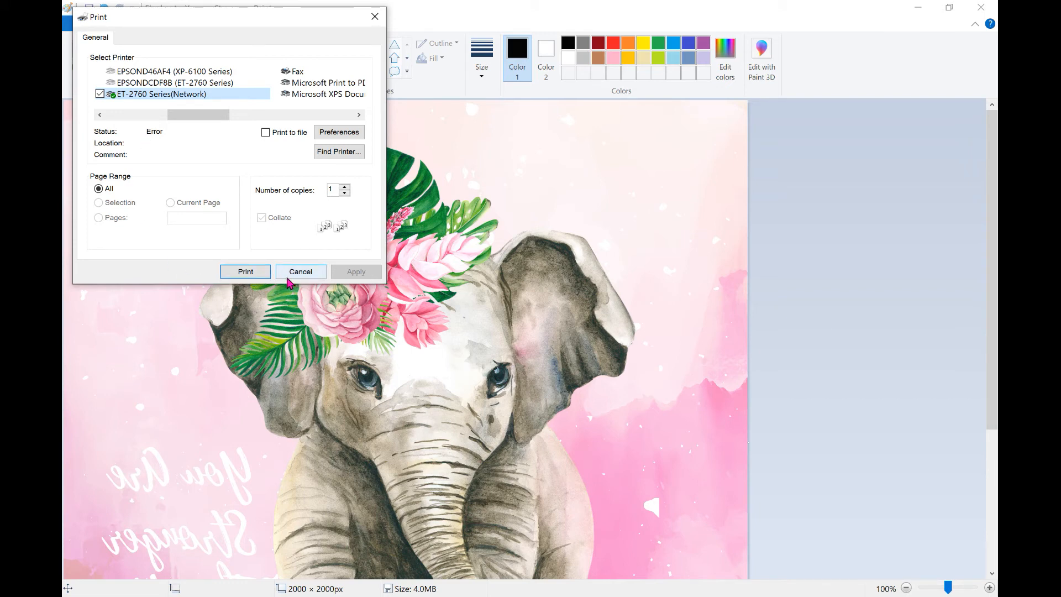
Step: Cancel the Print dialog without printing and review the mirrored image
{"action": "left_click", "coordinate": [301, 272]}
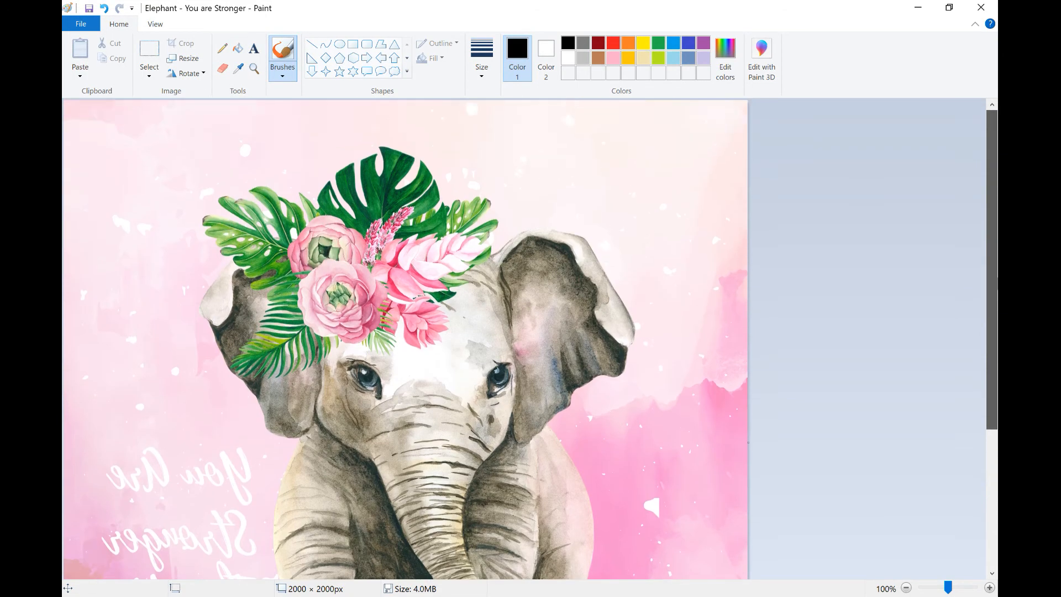
{"action": "scroll", "scroll_direction": "down", "scroll_amount": 3}
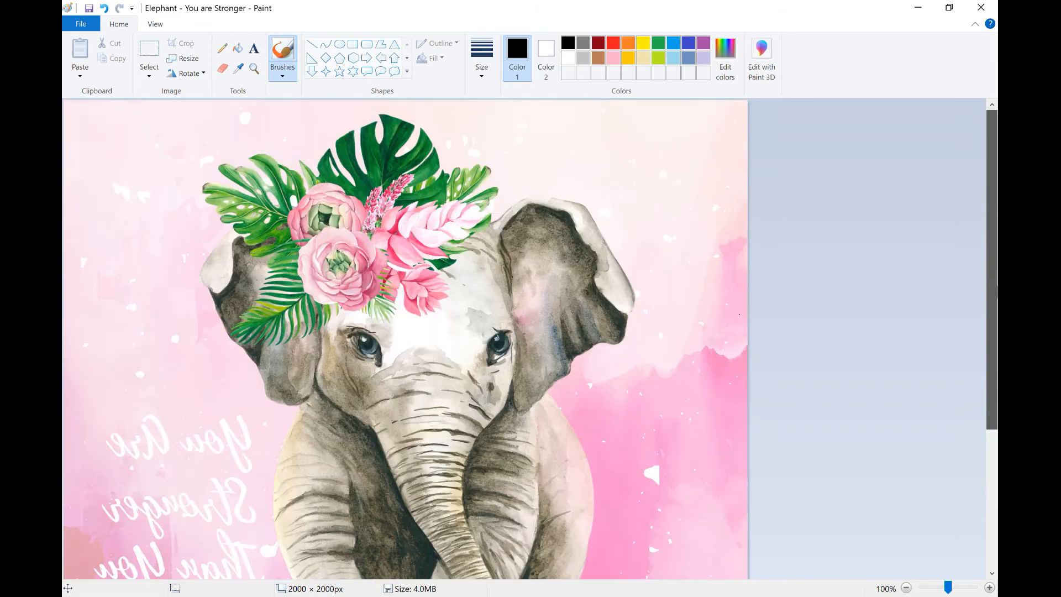
{"action": "scroll", "scroll_direction": "down", "scroll_amount": 3}
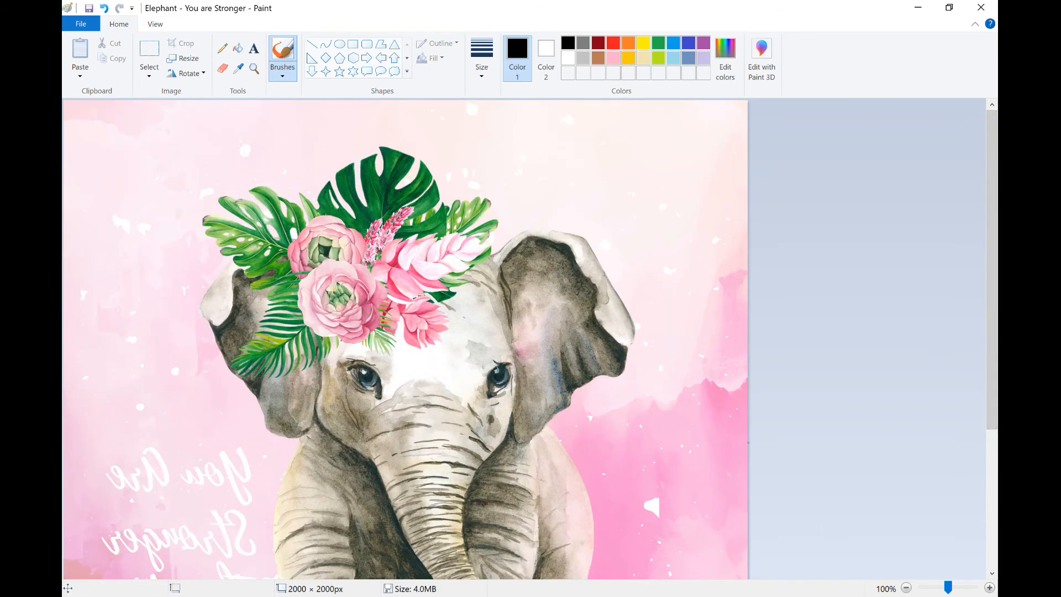